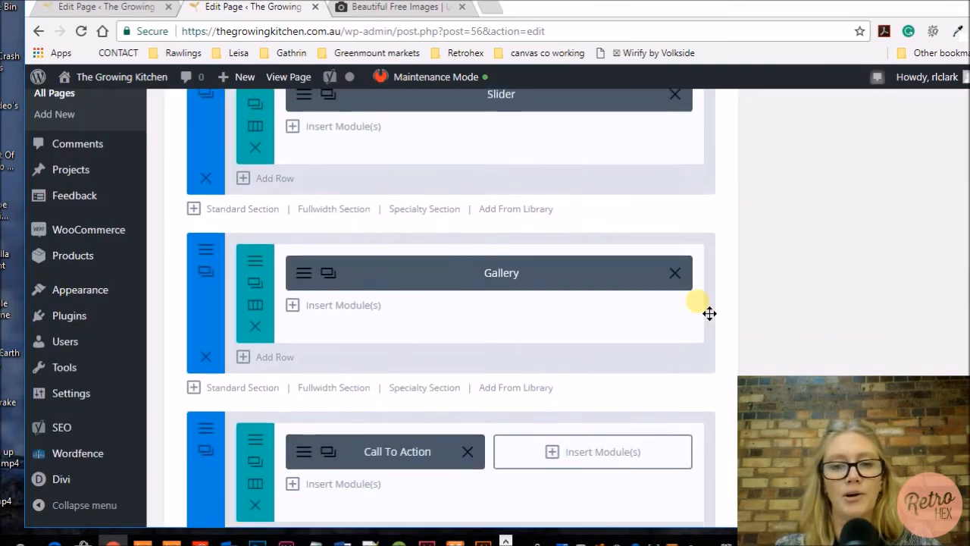
Add a new section whose row uses the 1/3 + 1/3 + 1/3 column layout
scroll("down", 3)
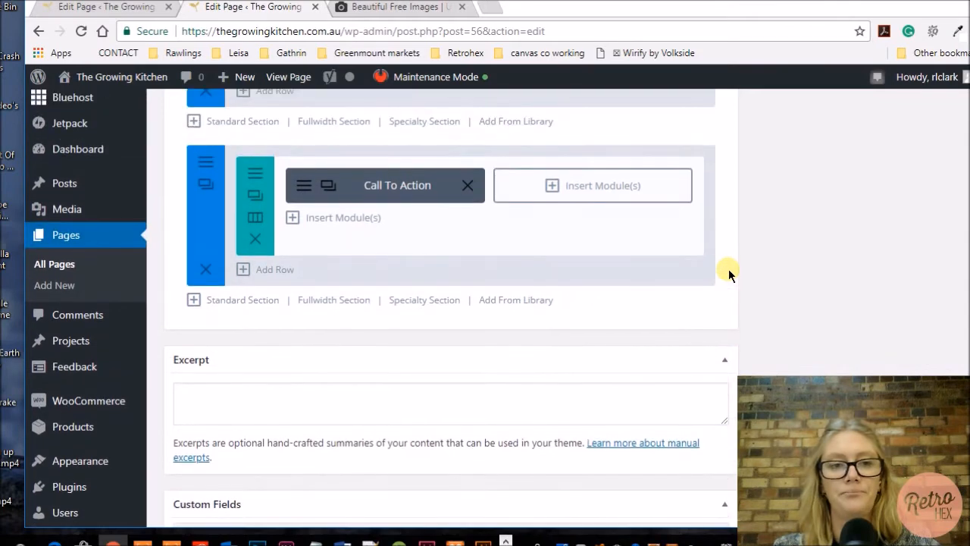
mouse_move(240, 301)
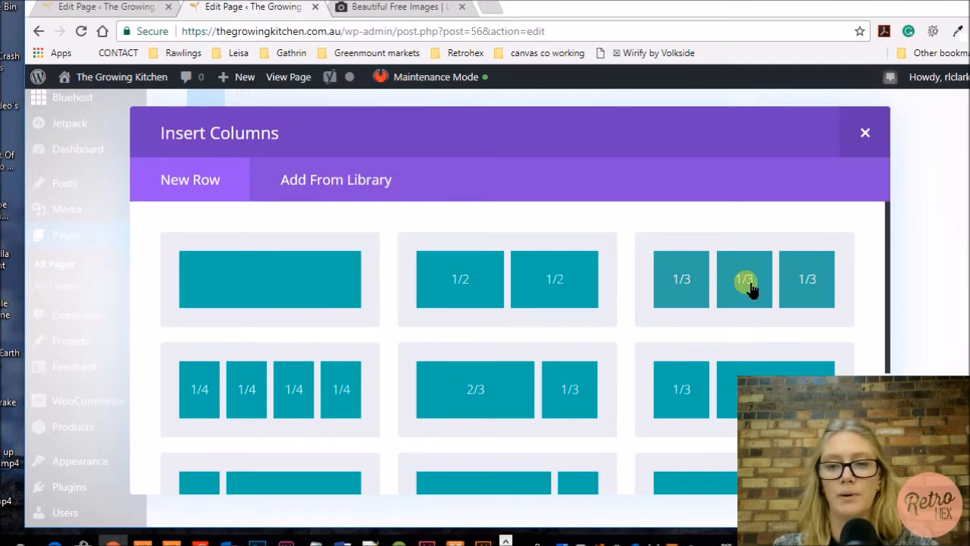
left_click(744, 279)
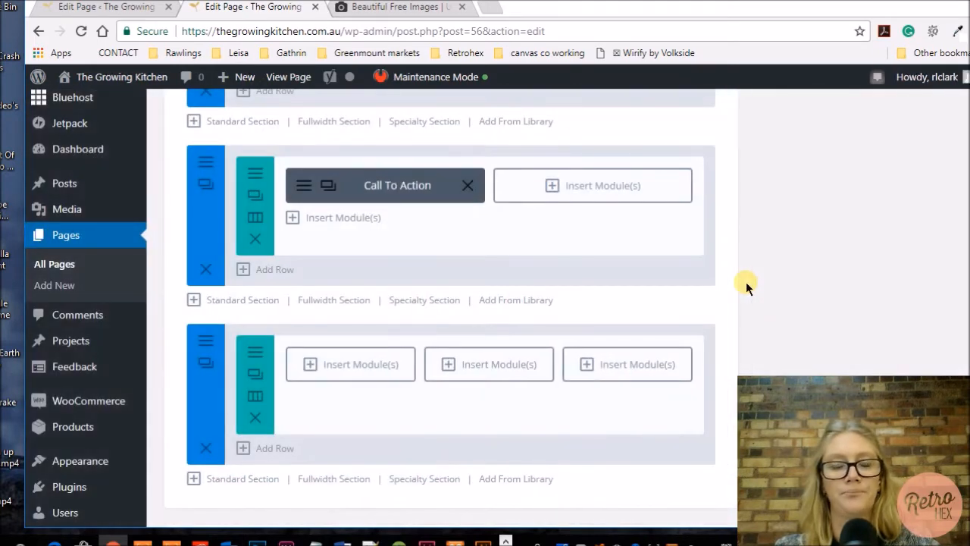
scroll("down", 3)
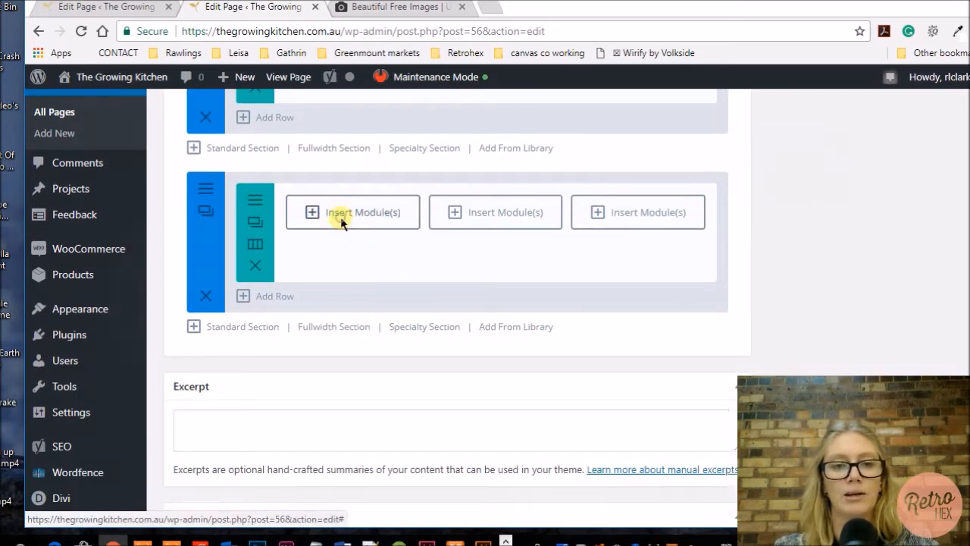
Add a Blurb module to column one titled 'we make coffee' with the coffee body sentence
left_click(351, 213)
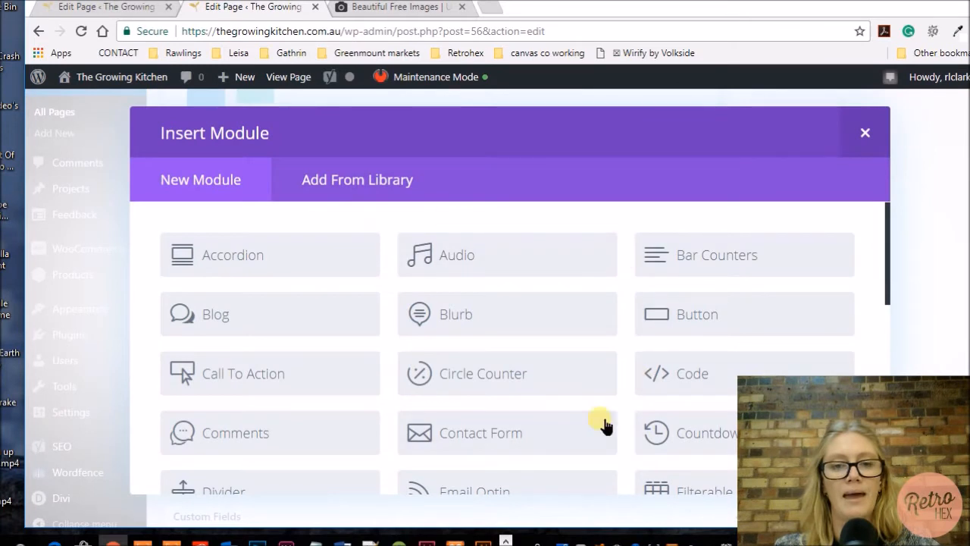
mouse_move(280, 144)
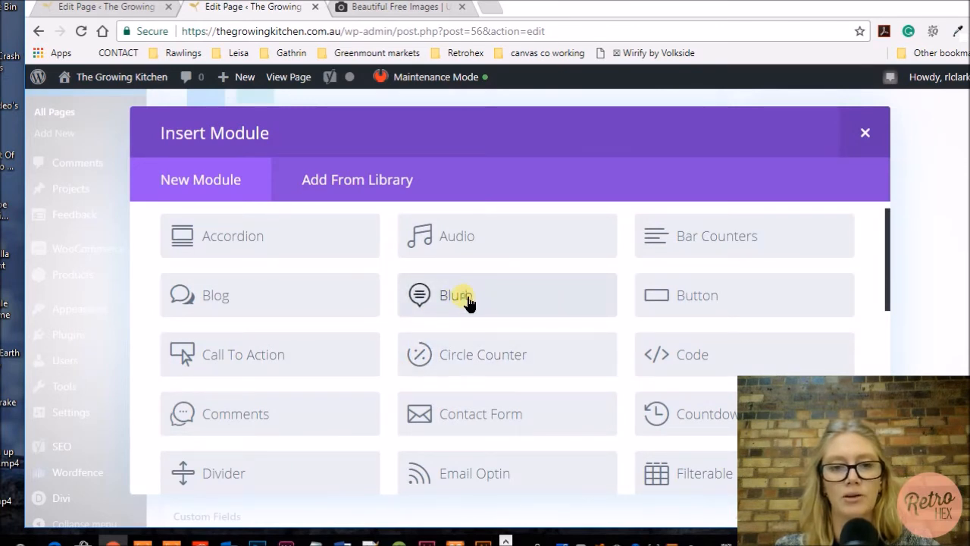
left_click(455, 294)
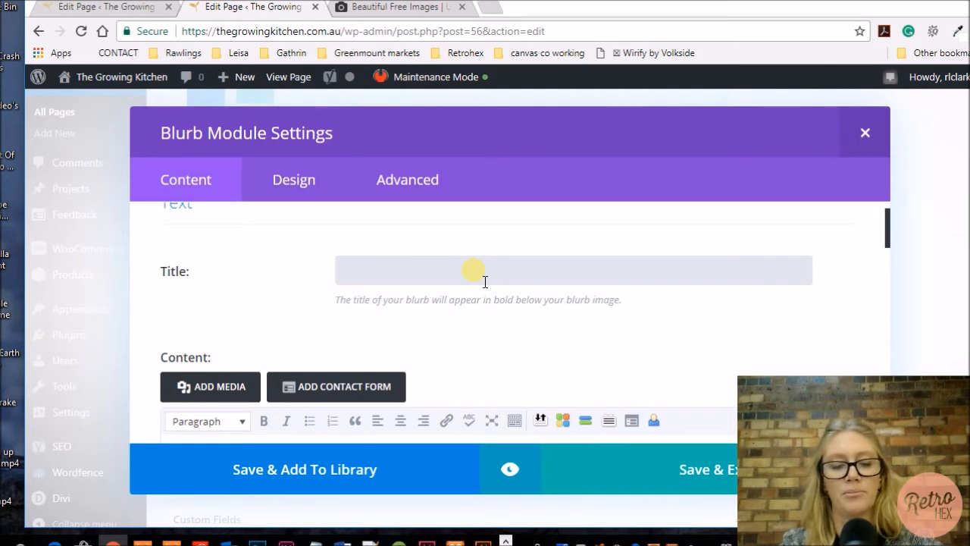
type("we make coffee")
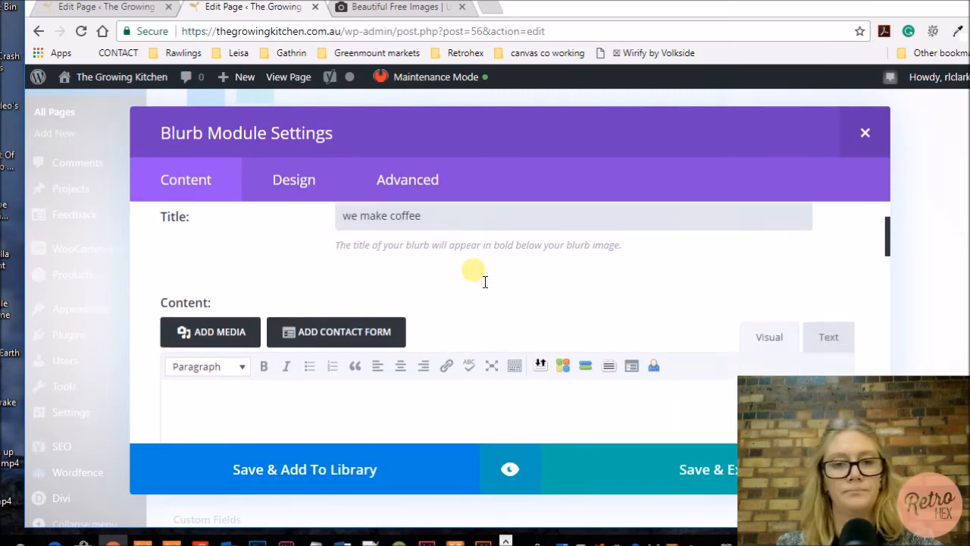
type("yes we will get you a coffee from wherever the hell you want!")
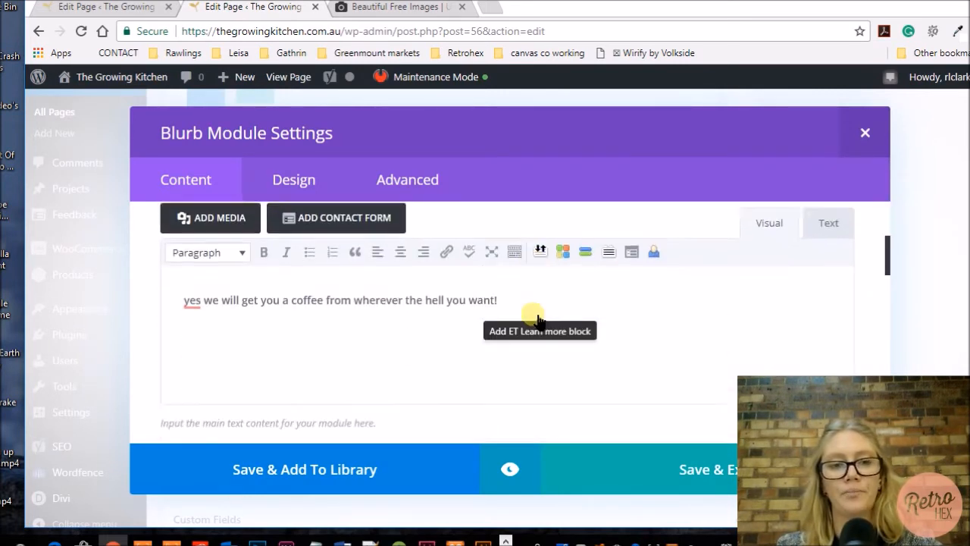
Keep the blurb's Url Opens setting as In The Same Window
scroll("down", 3)
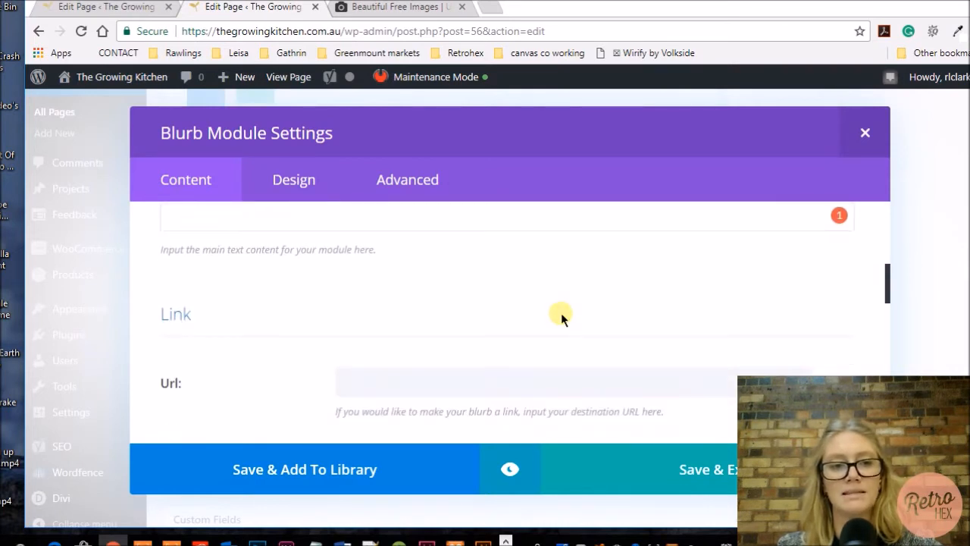
scroll("down", 3)
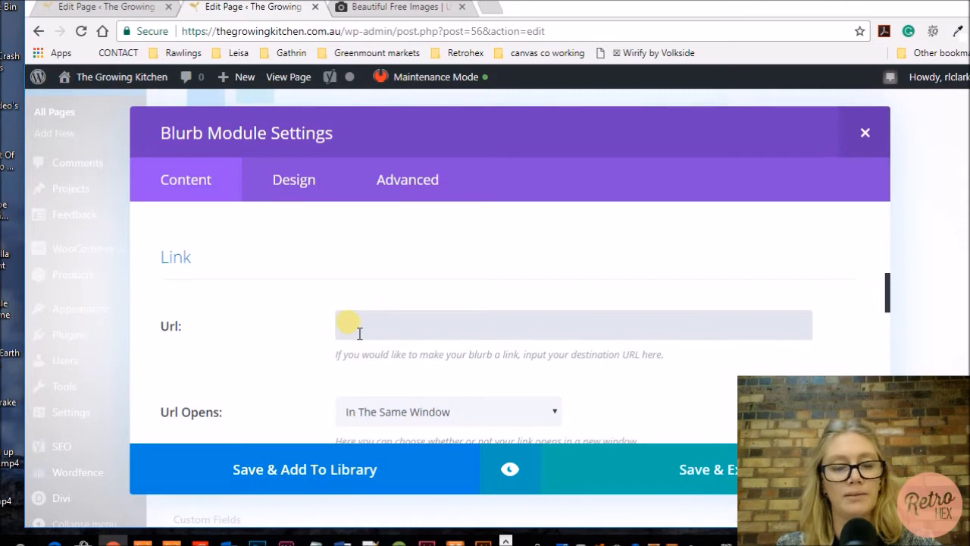
mouse_move(423, 334)
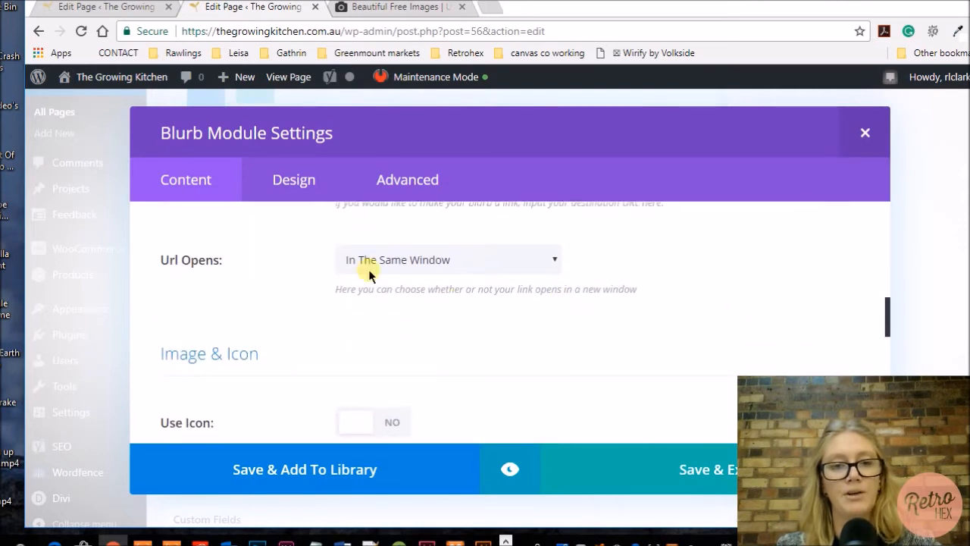
left_click(447, 259)
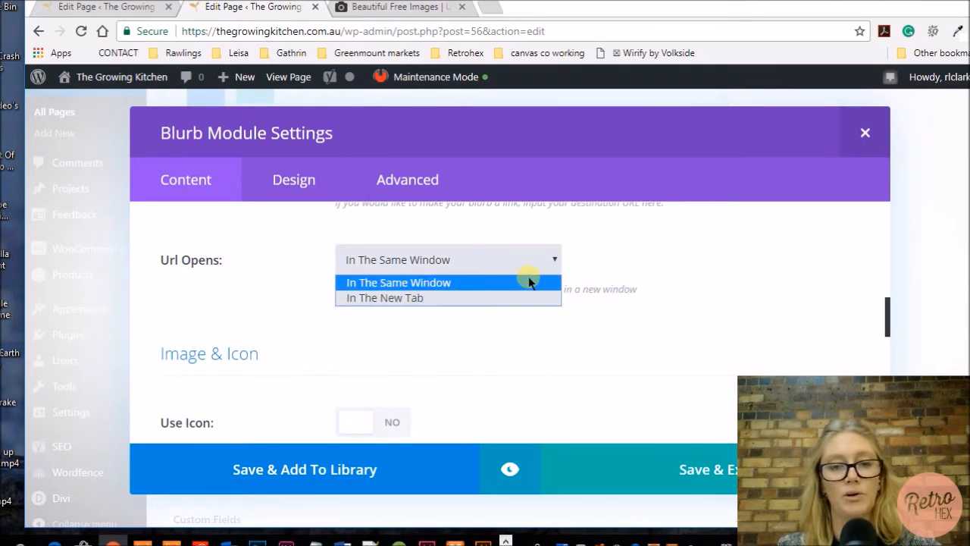
left_click(397, 282)
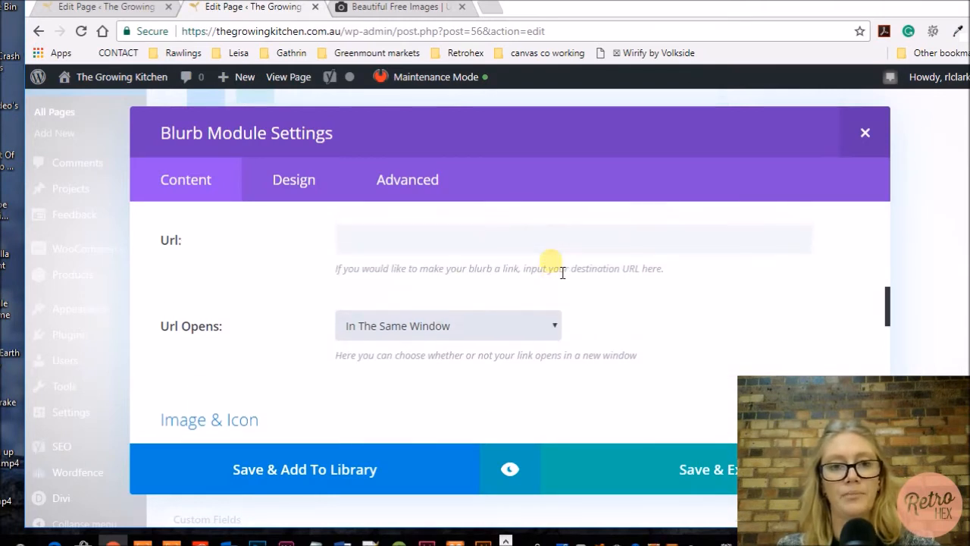
scroll("down", 3)
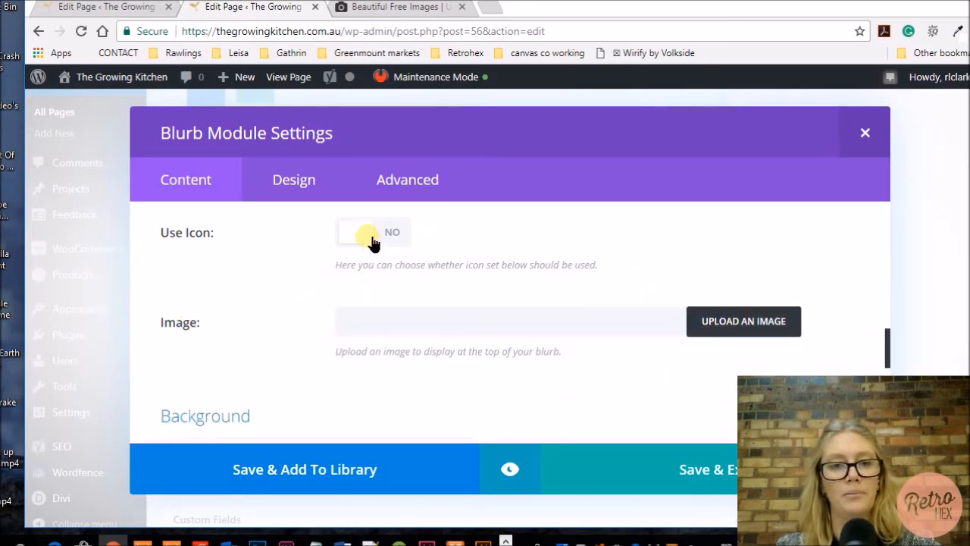
Enable Use Icon with the coffee cup icon and set the Admin Label to 'coffee'
left_click(372, 232)
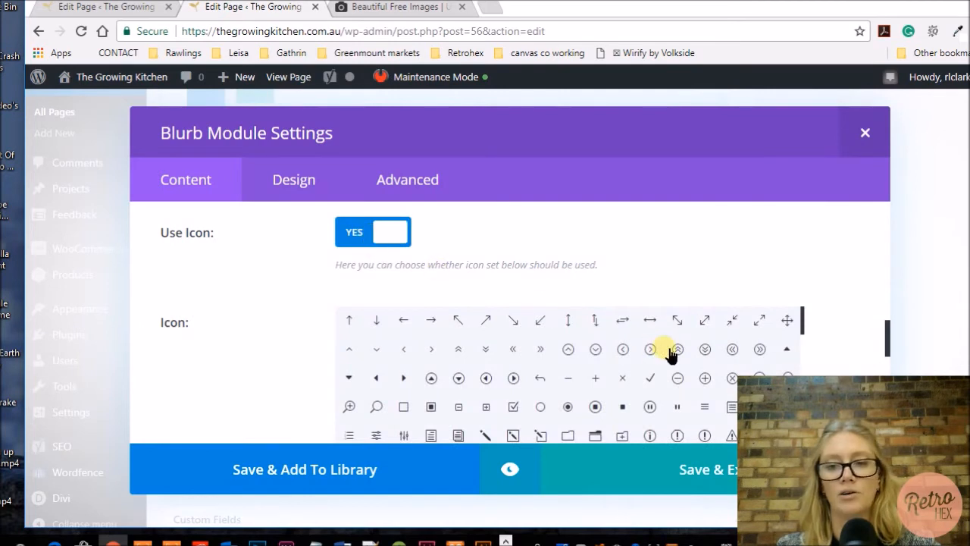
scroll("down", 3)
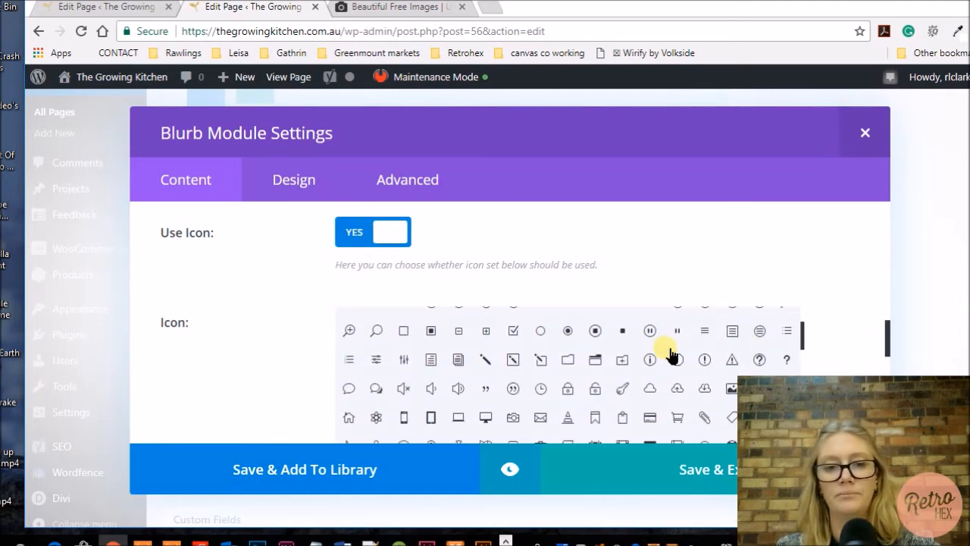
scroll("down", 3)
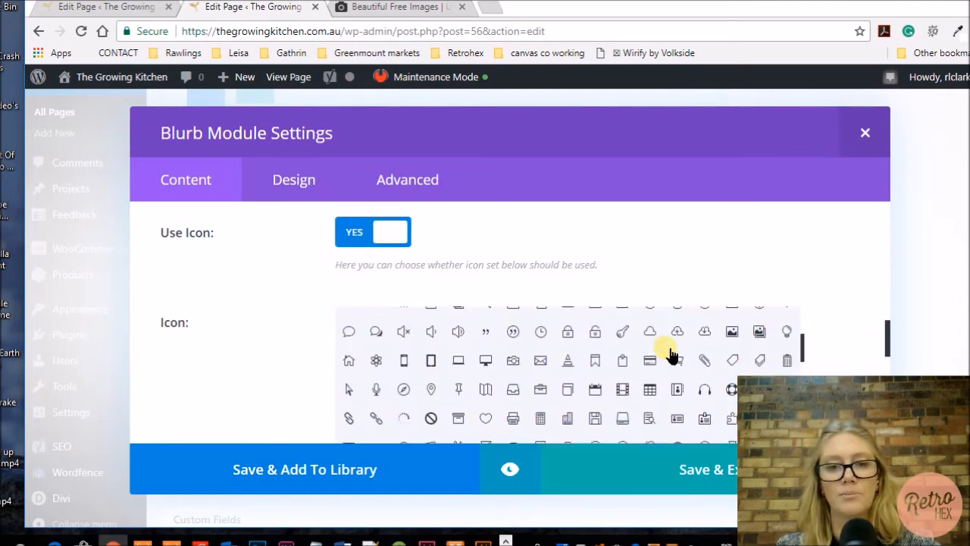
scroll("down", 3)
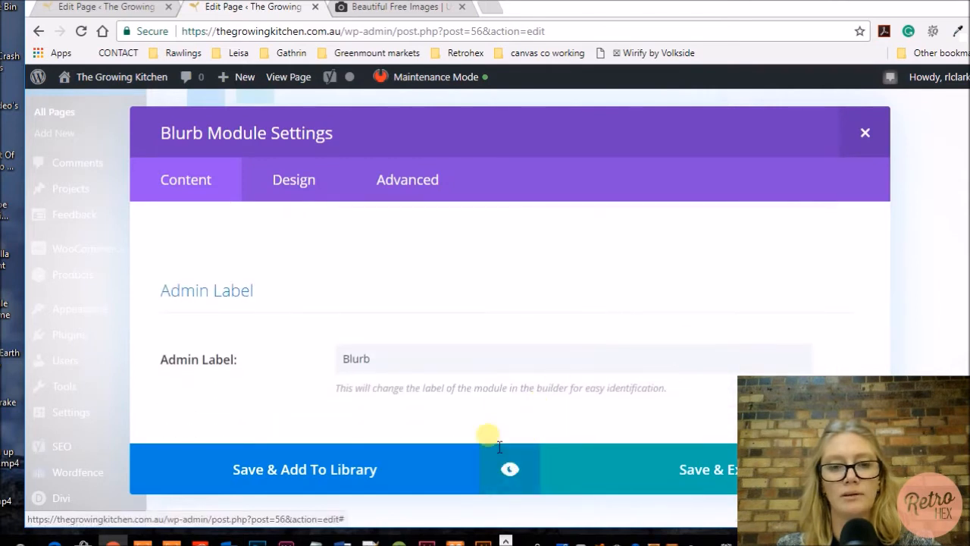
double_click(355, 358)
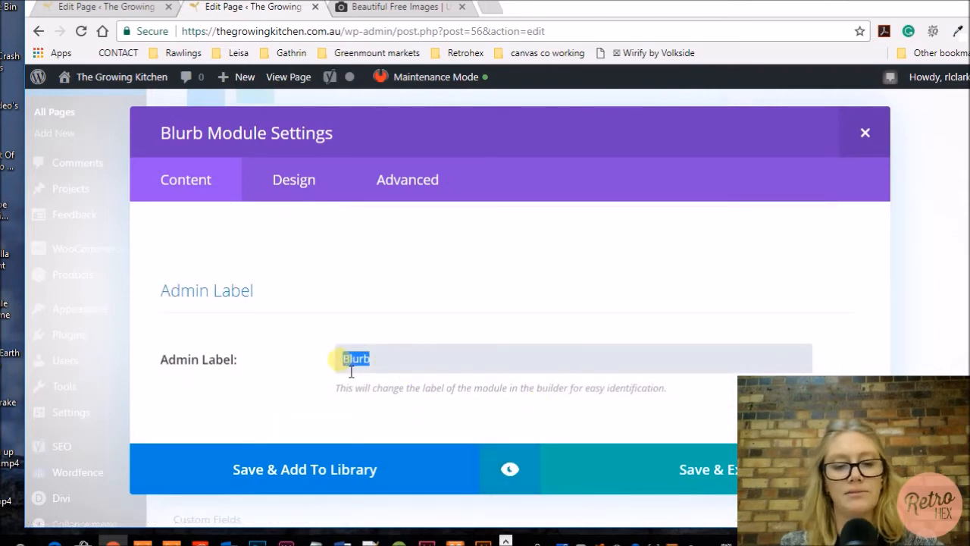
type("coffee")
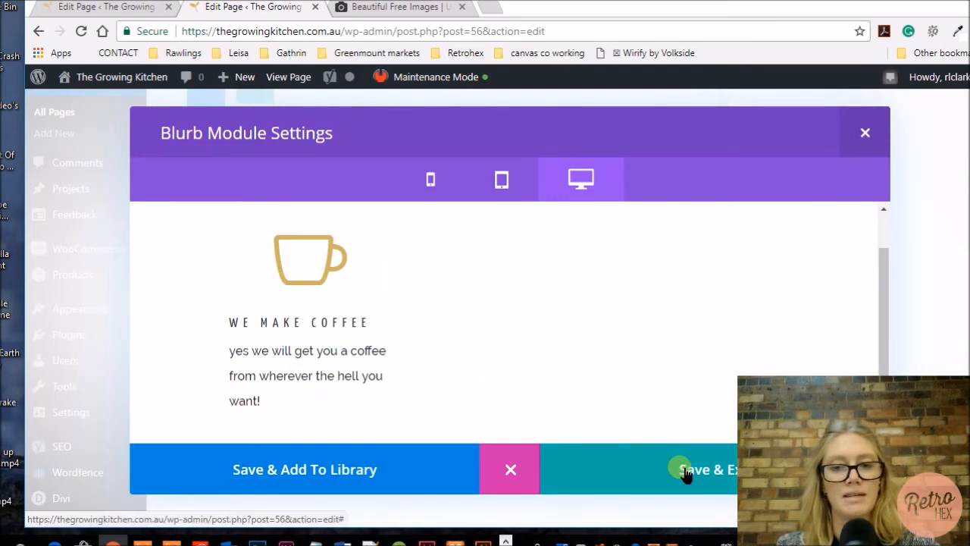
Save the coffee blurb and place a copy of it in each of the three columns
left_click(709, 470)
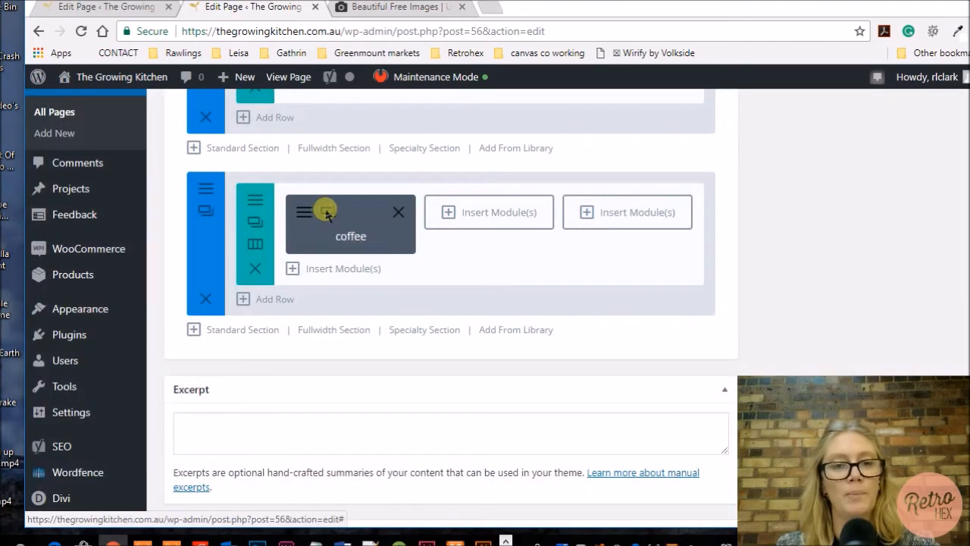
left_click(303, 212)
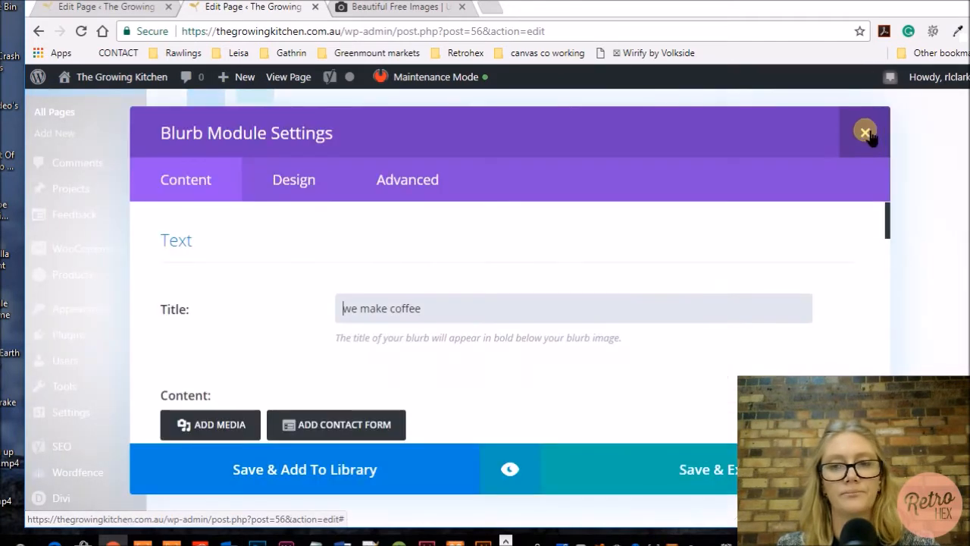
left_click(865, 131)
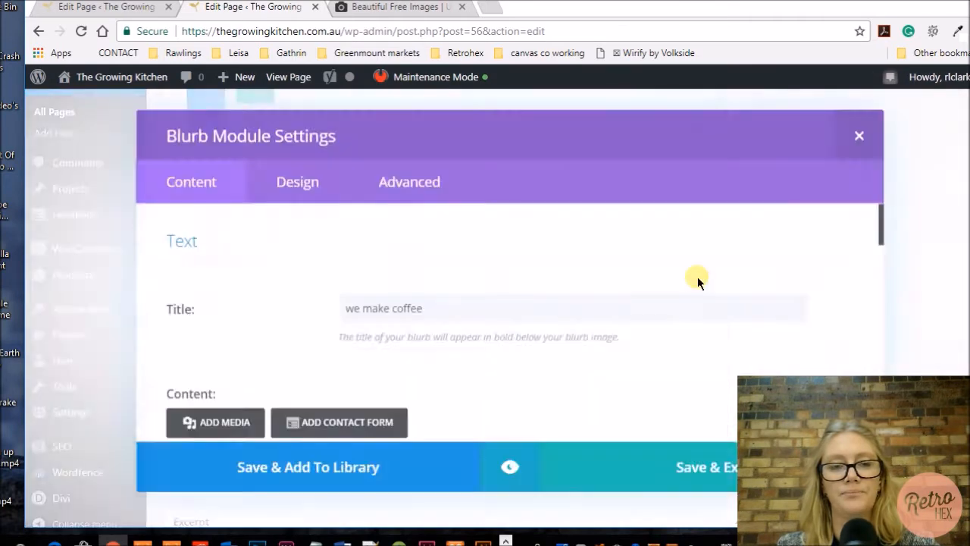
left_click(858, 137)
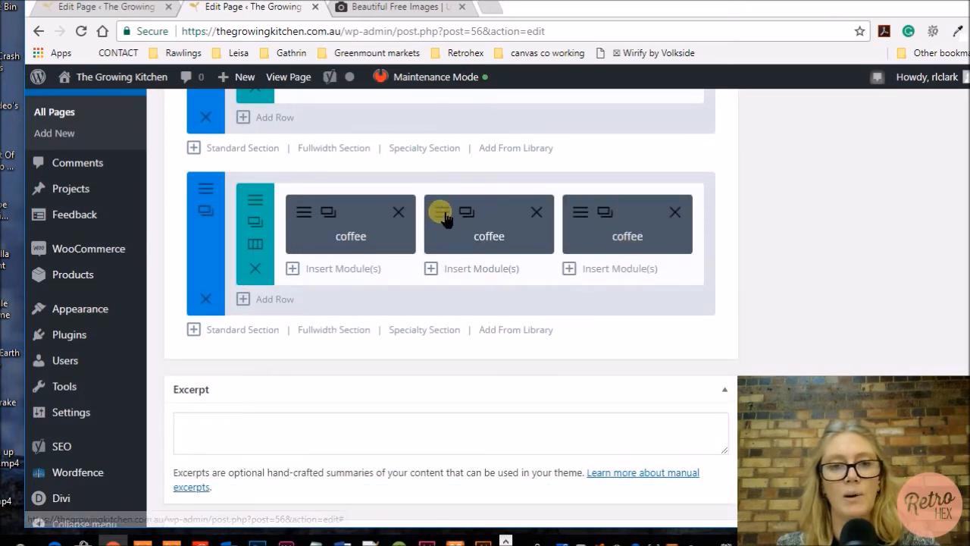
Make the middle blurb 'we make videos' with a film icon, video text and Admin Label 'video'
left_click(488, 213)
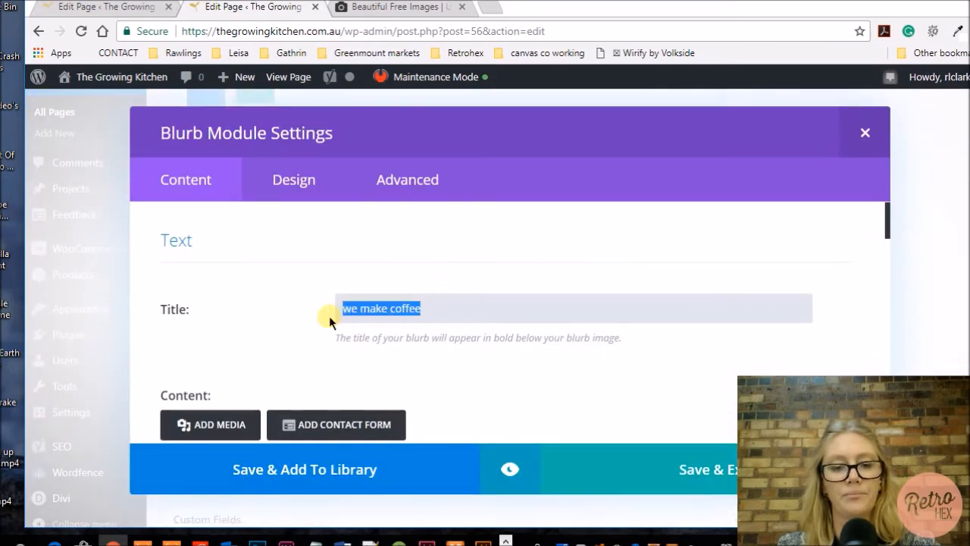
type("we make videos")
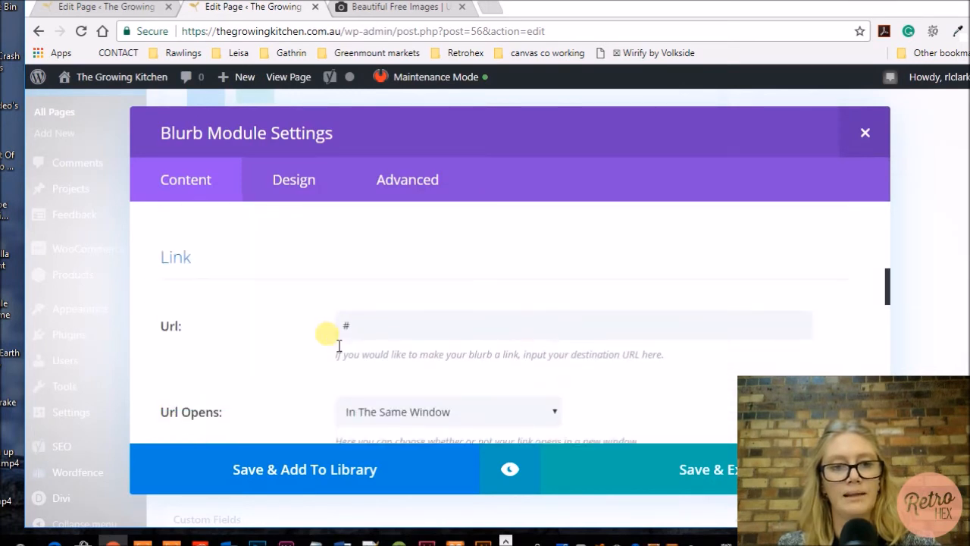
scroll("down", 3)
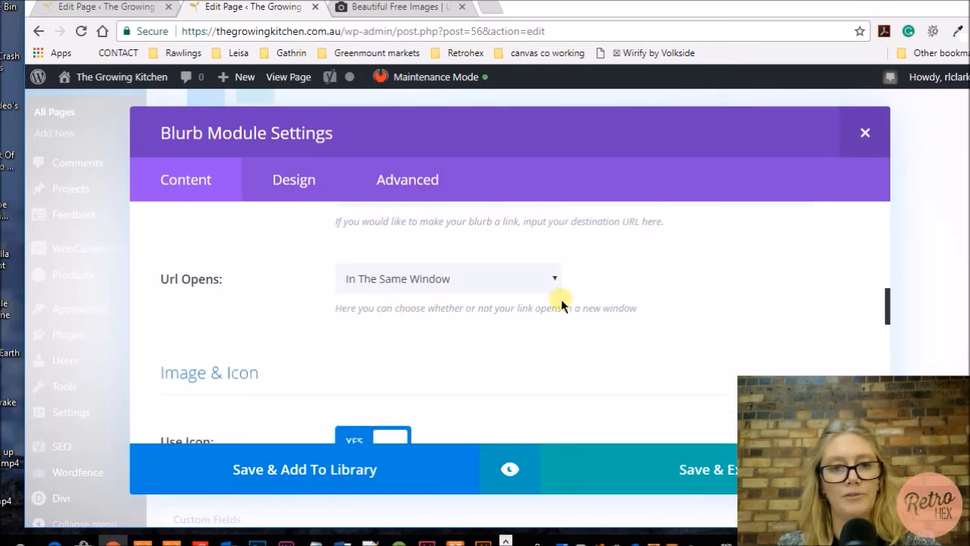
scroll("down", 3)
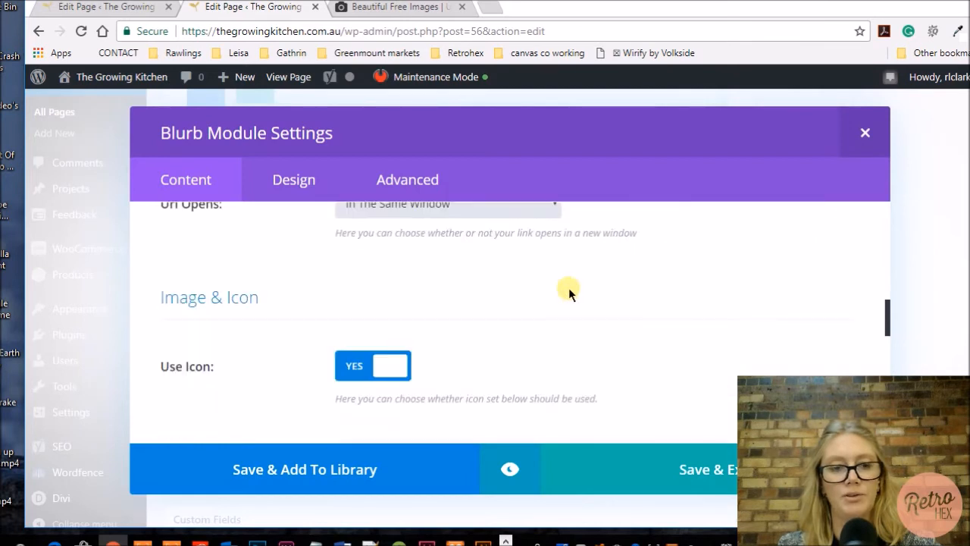
scroll("down", 3)
type("V")
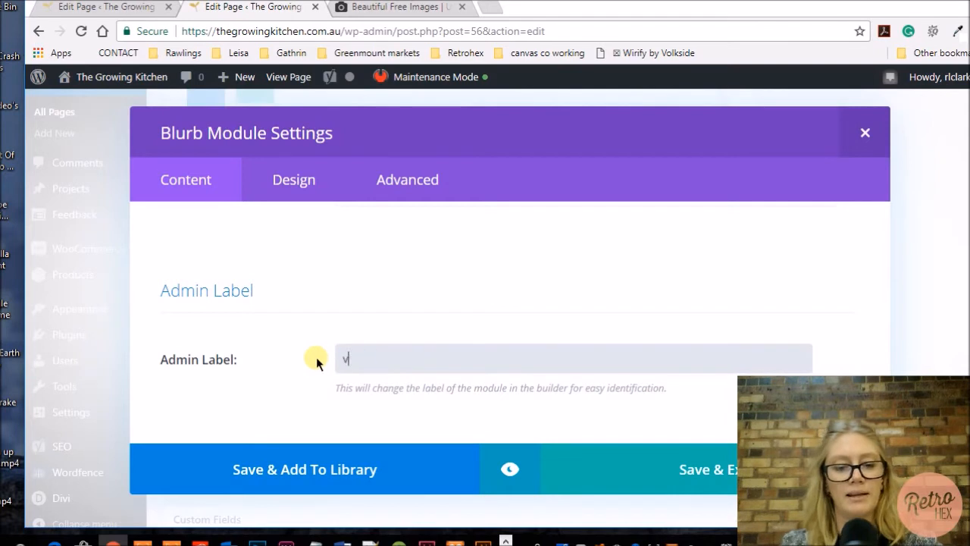
type("ideo")
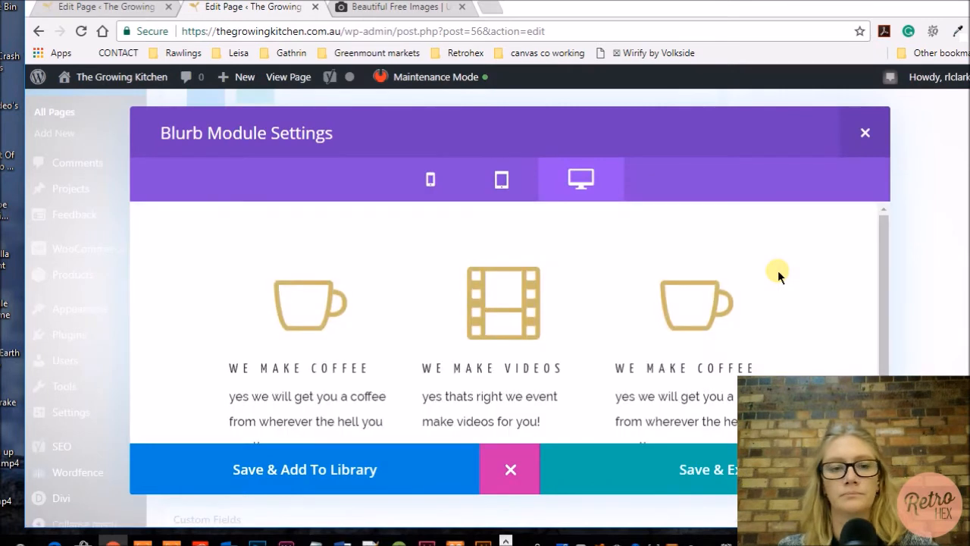
scroll("down", 3)
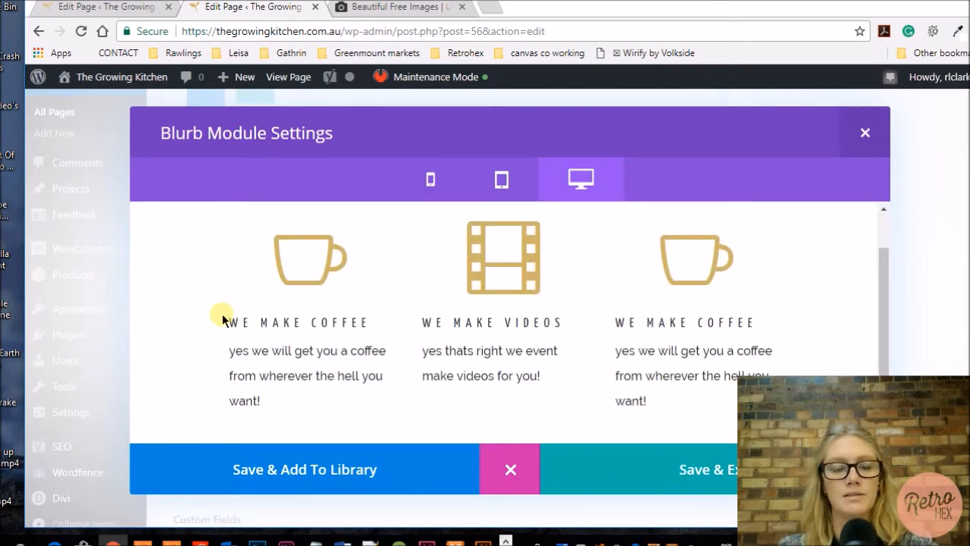
mouse_move(488, 305)
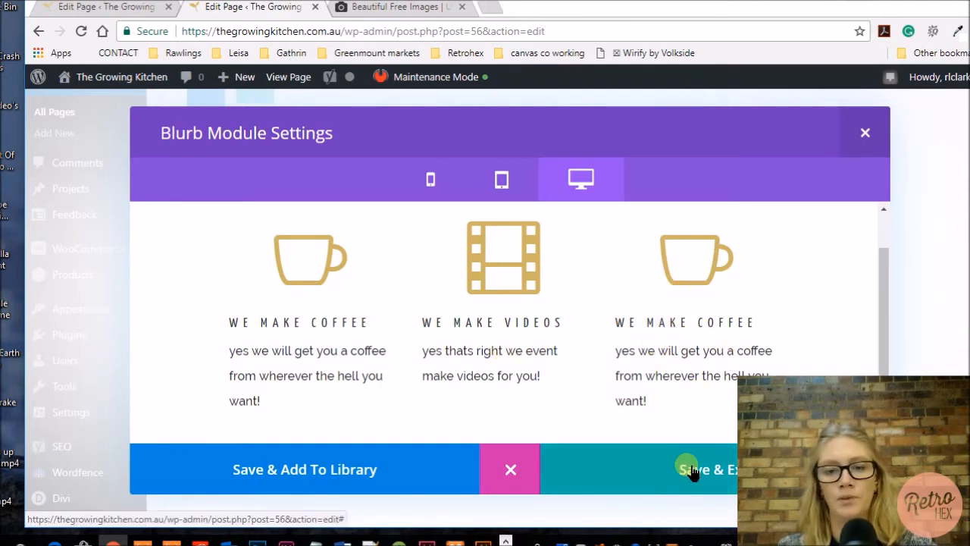
Save the videos blurb and retitle the third blurb 'we run events' with its events text
left_click(705, 468)
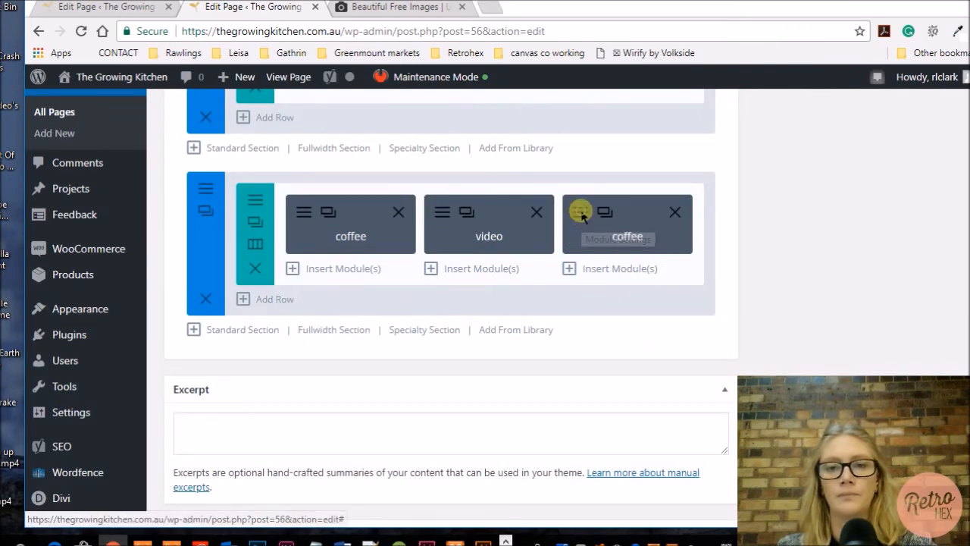
left_click(604, 212)
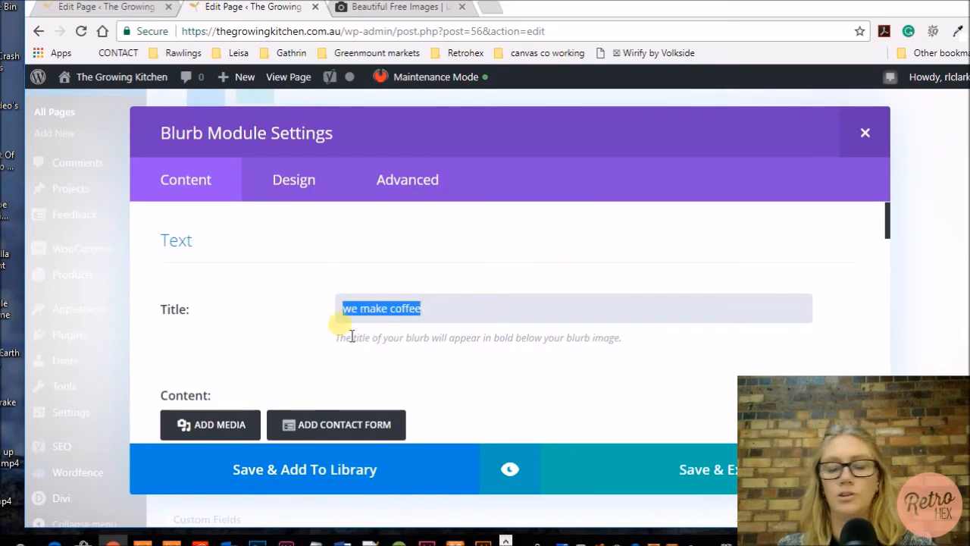
type("we run event")
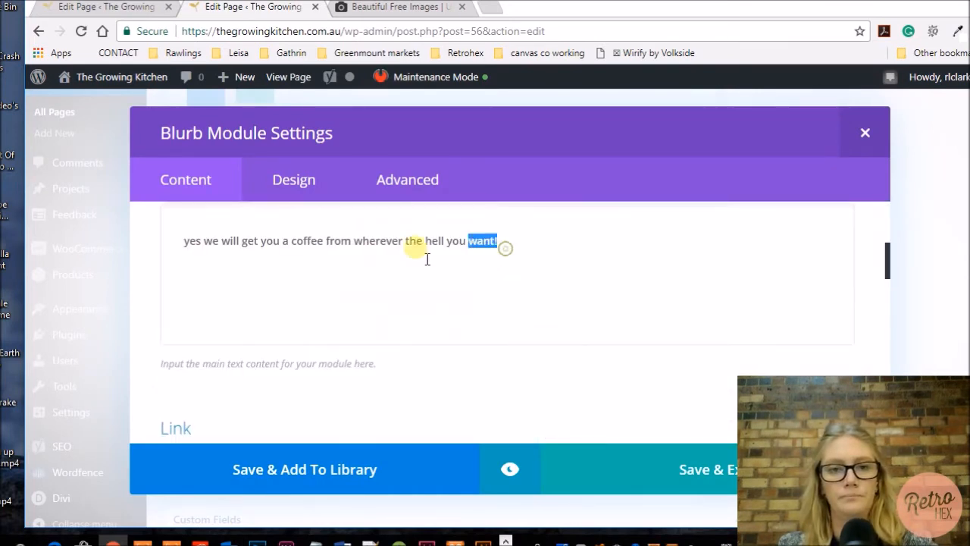
scroll("down", 3)
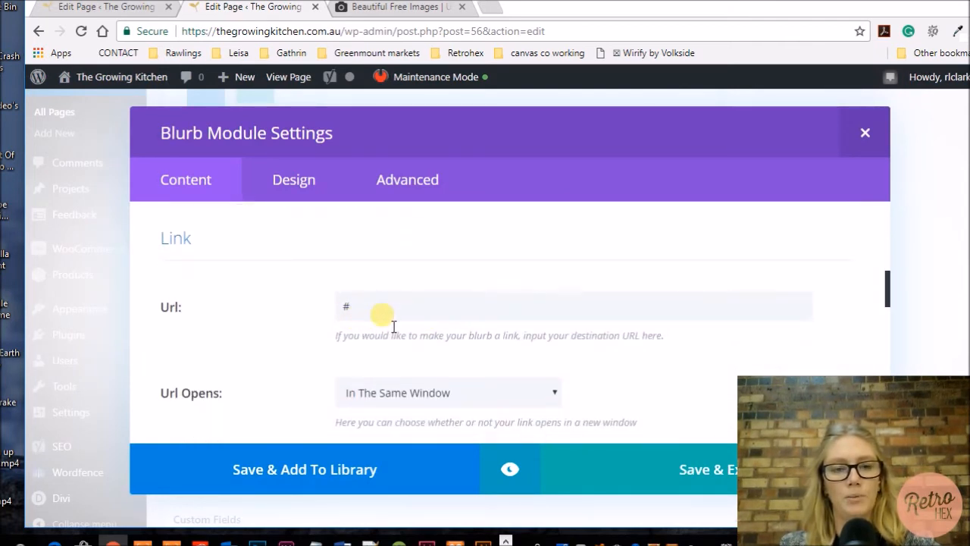
scroll("down", 3)
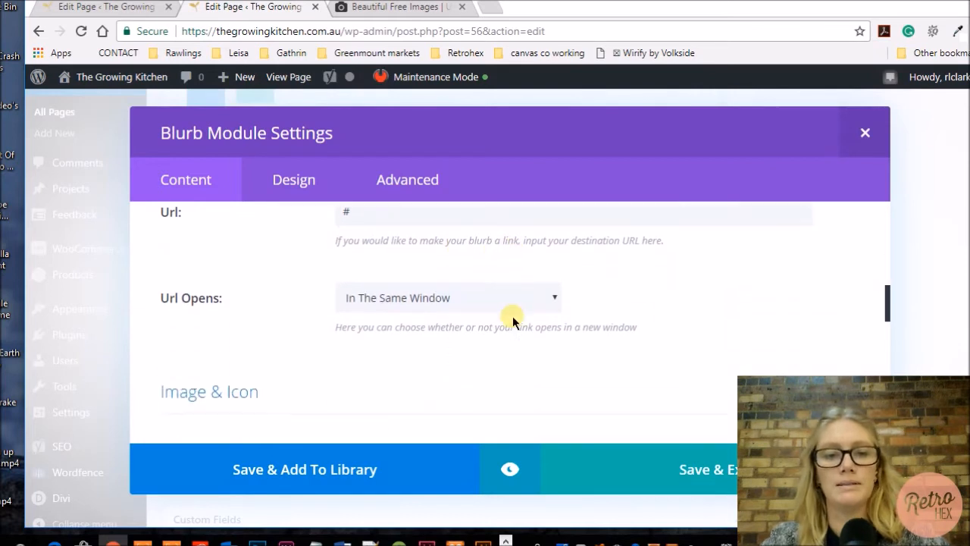
Give the third blurb a calendar icon and Admin Label 'events', preview it, and save
scroll("down", 3)
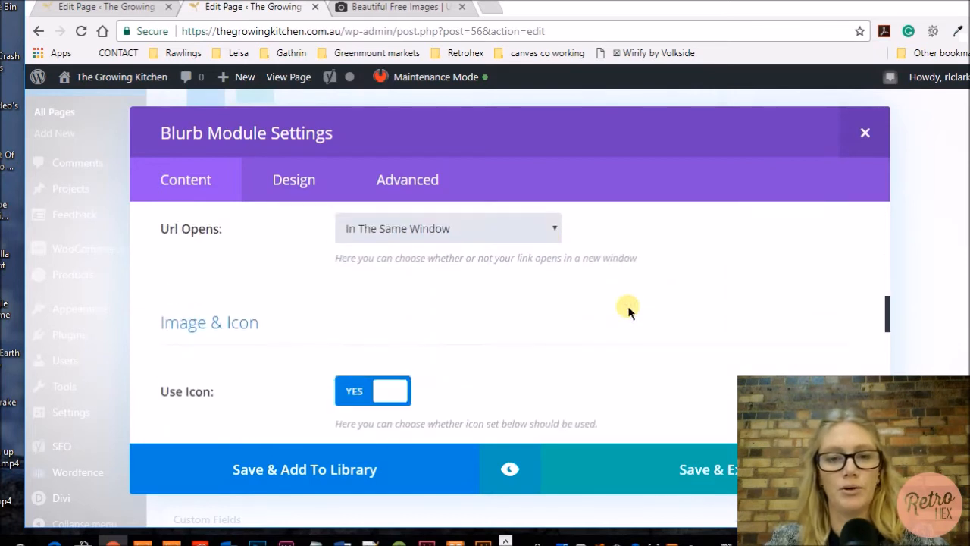
scroll("down", 3)
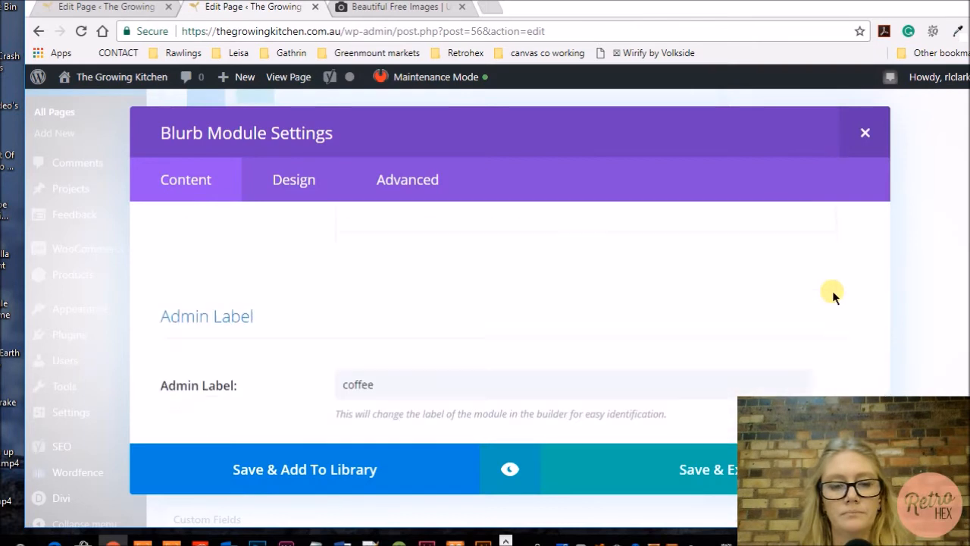
type("events")
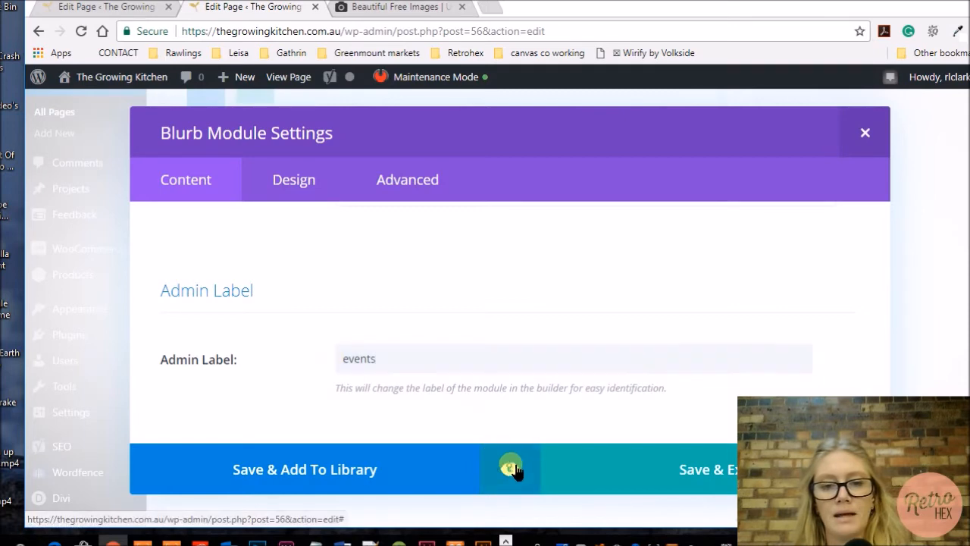
left_click(509, 469)
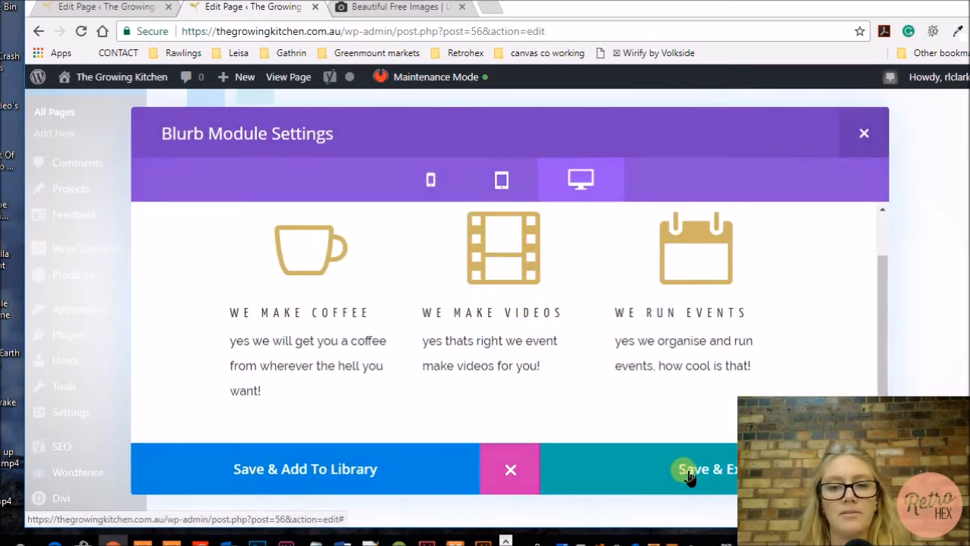
left_click(705, 469)
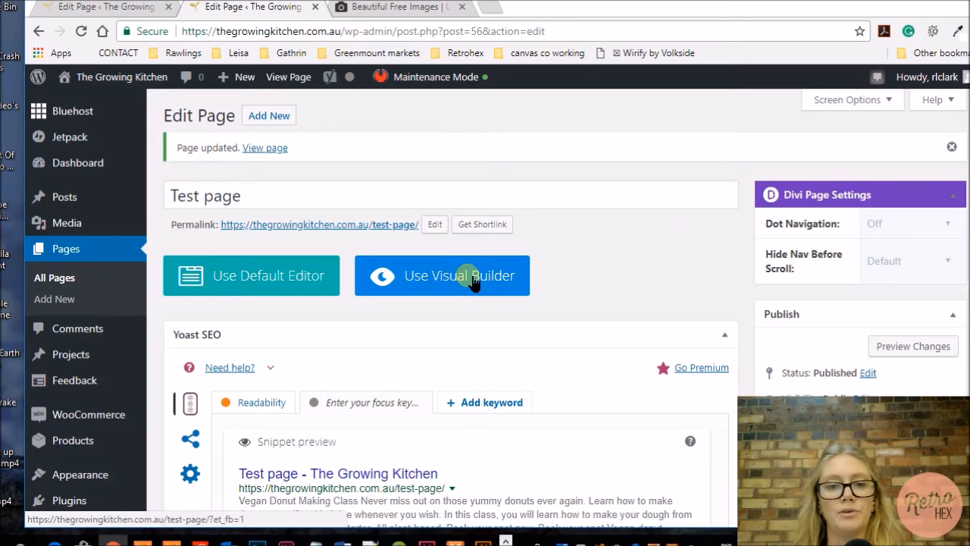
Update the page and open it in the Visual Builder showing the three blurbs
left_click(458, 276)
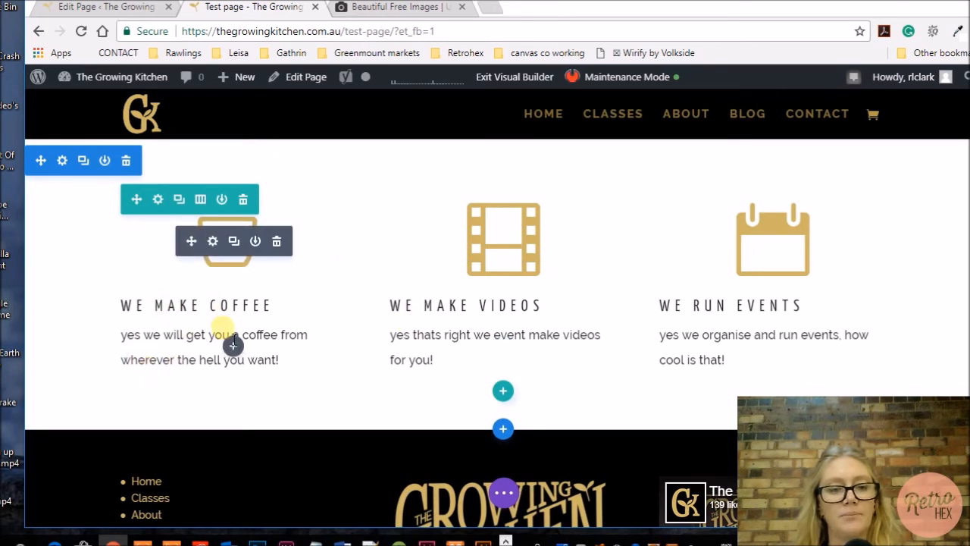
Set Text Orientation to center for the coffee, videos and events blurbs via Design > Text
left_click(212, 241)
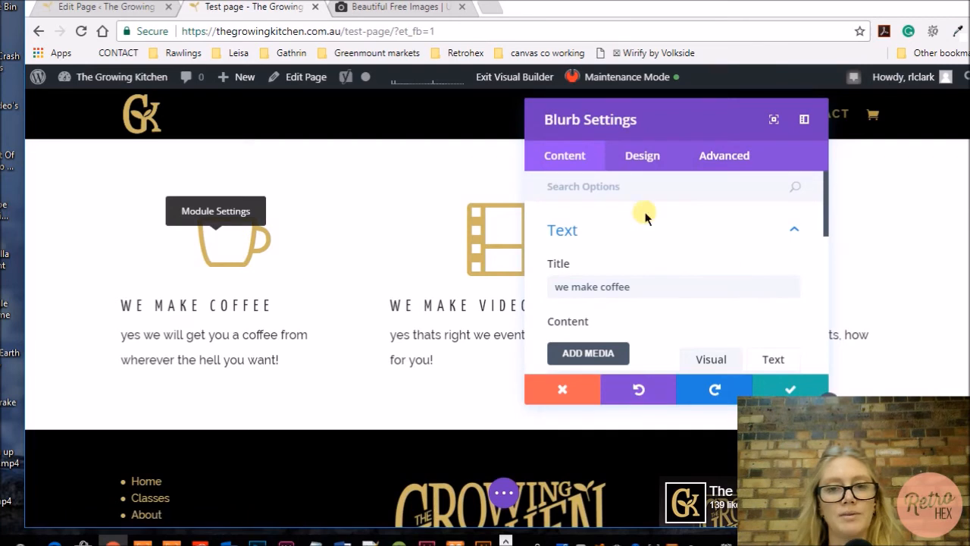
left_click(643, 155)
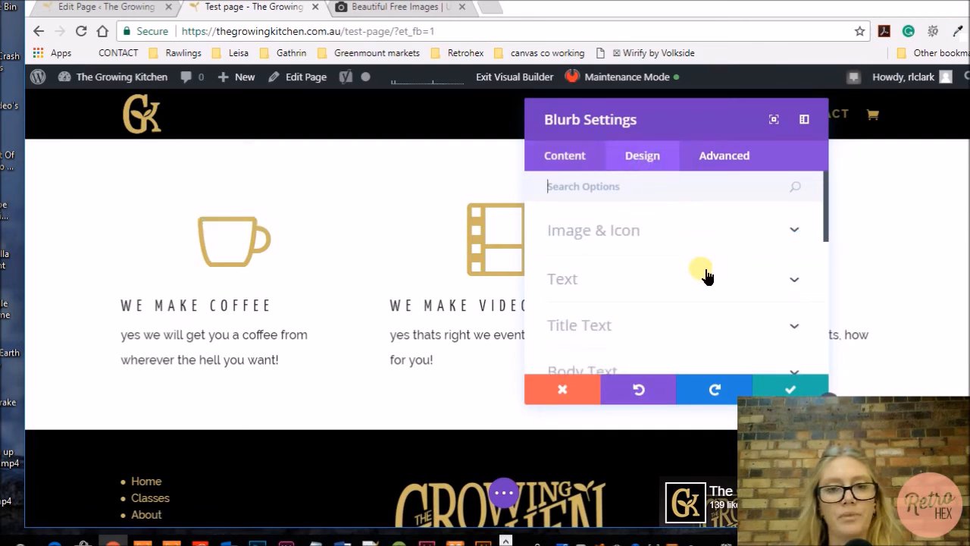
left_click(563, 279)
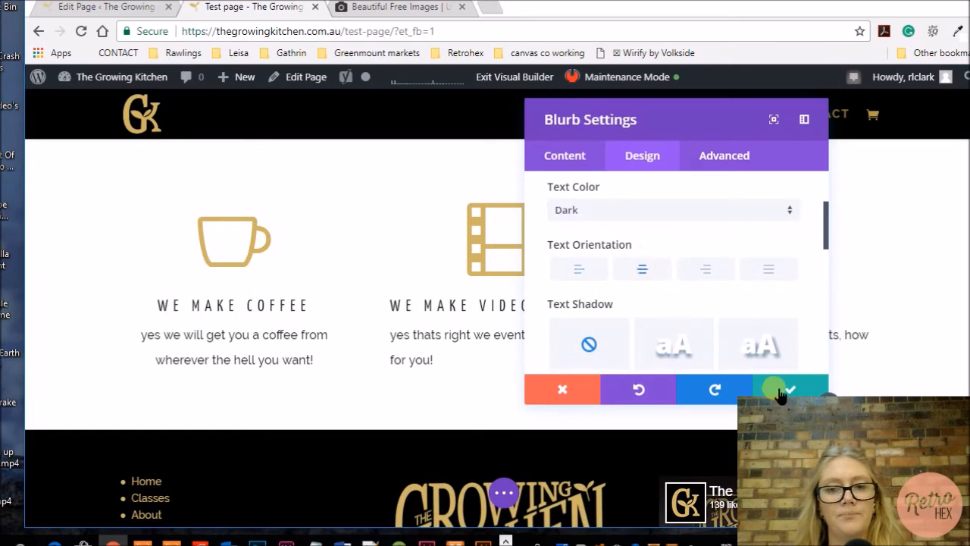
left_click(790, 388)
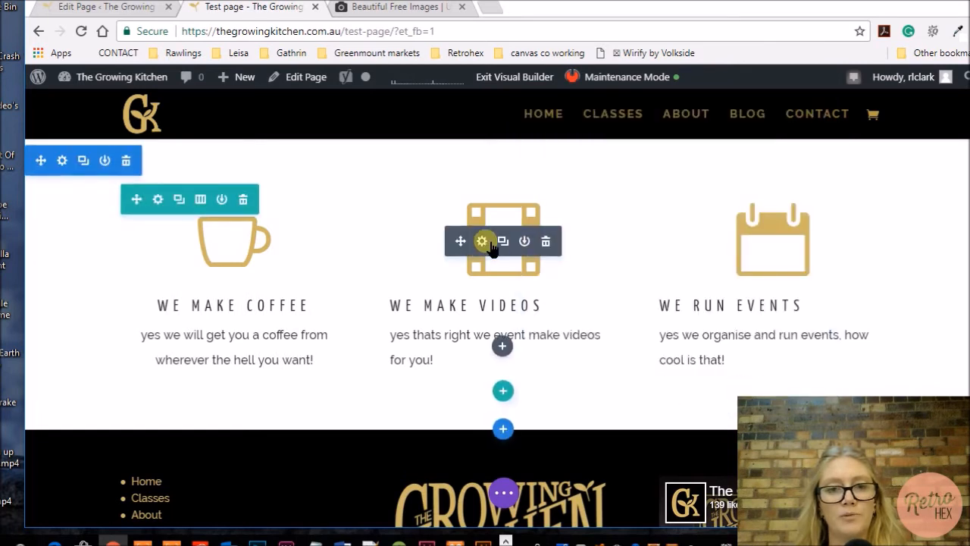
left_click(482, 241)
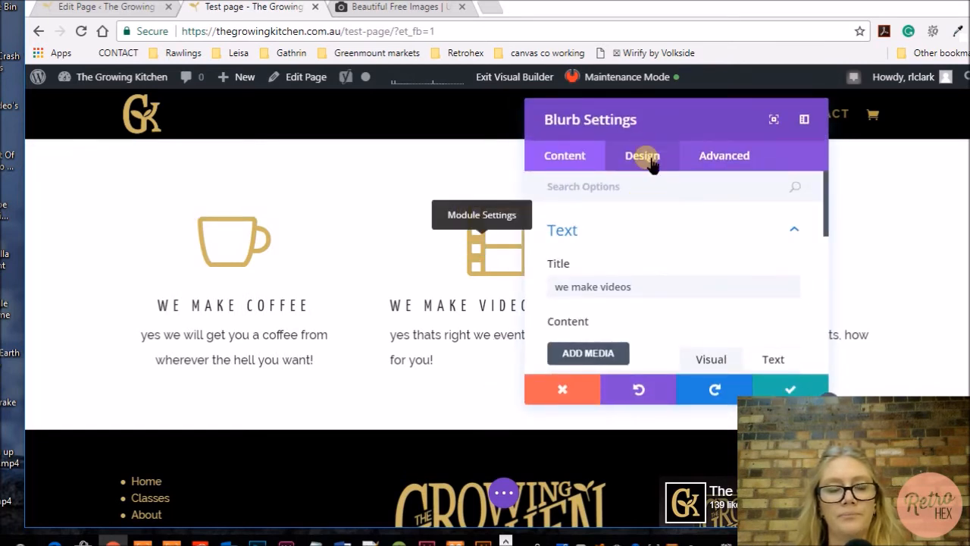
left_click(643, 155)
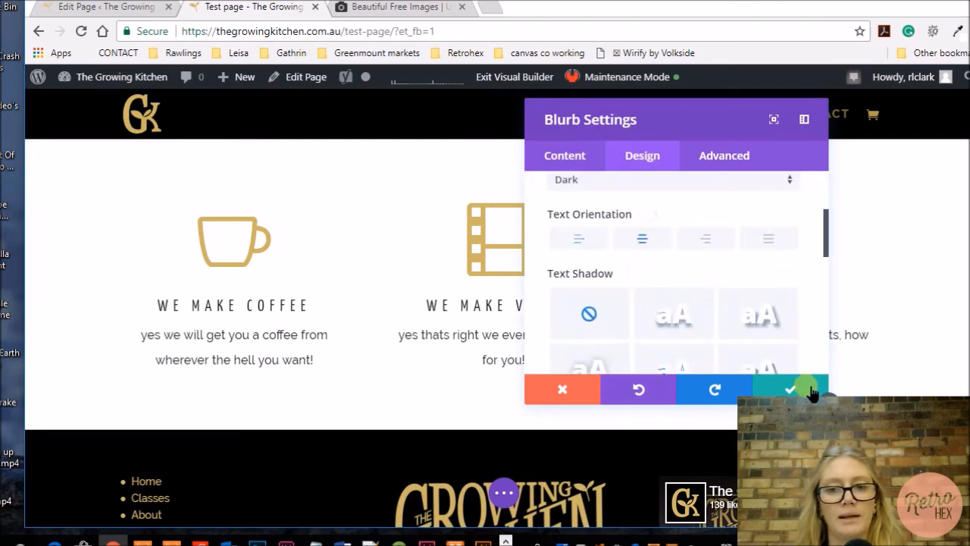
left_click(791, 388)
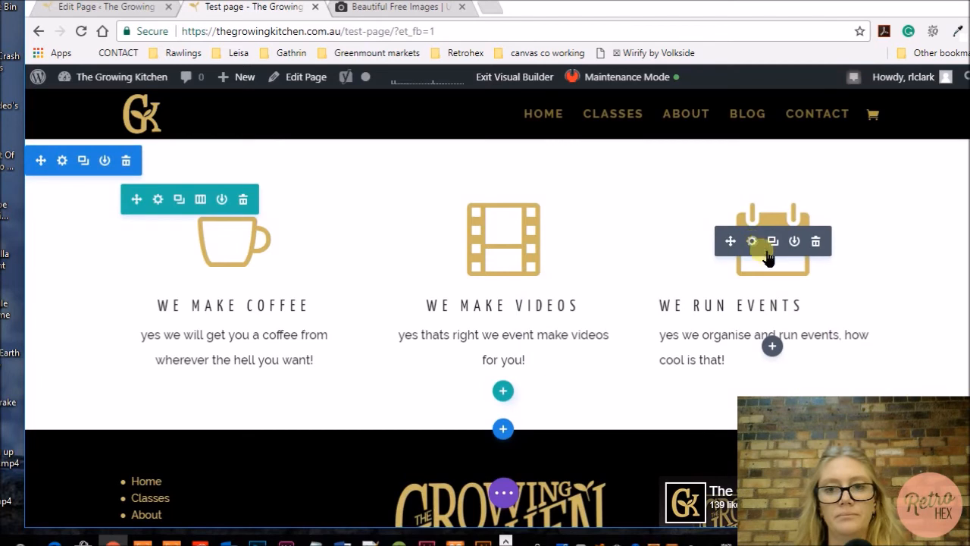
left_click(752, 241)
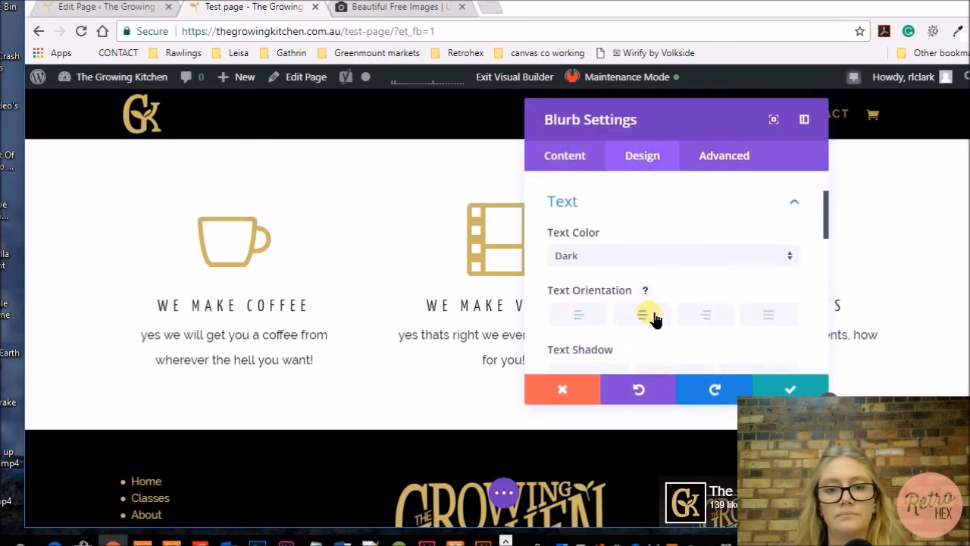
left_click(563, 389)
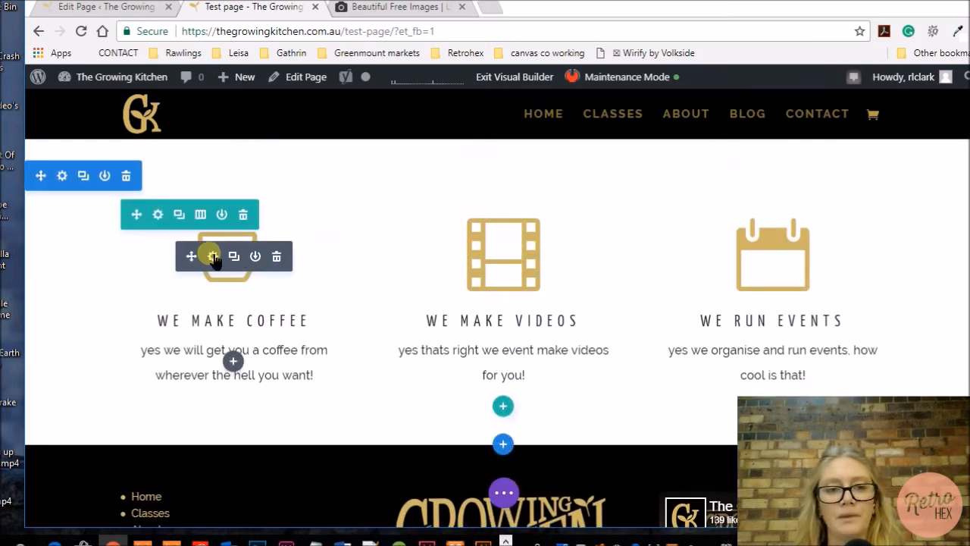
Set the videos blurb's icon colour to black in its Image & Icon design options
left_click(212, 257)
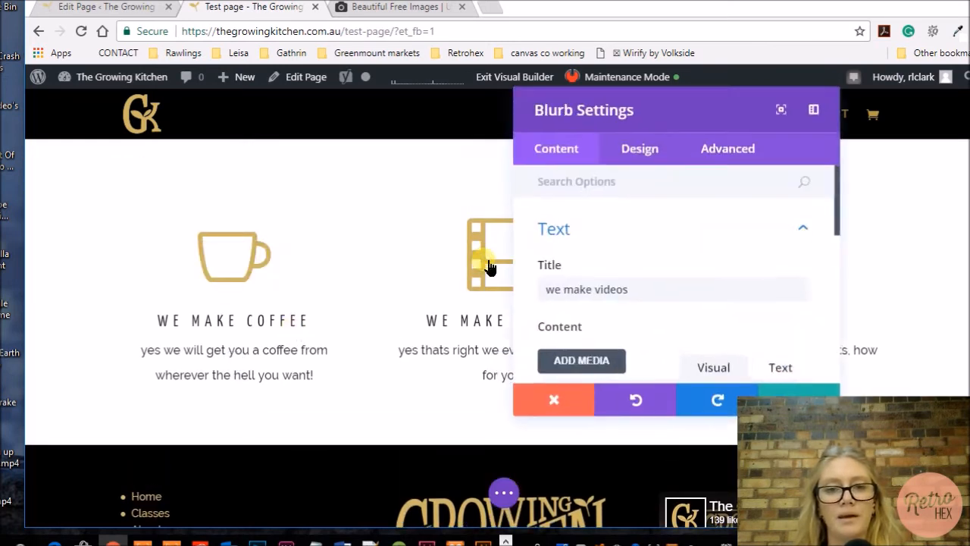
left_click(640, 154)
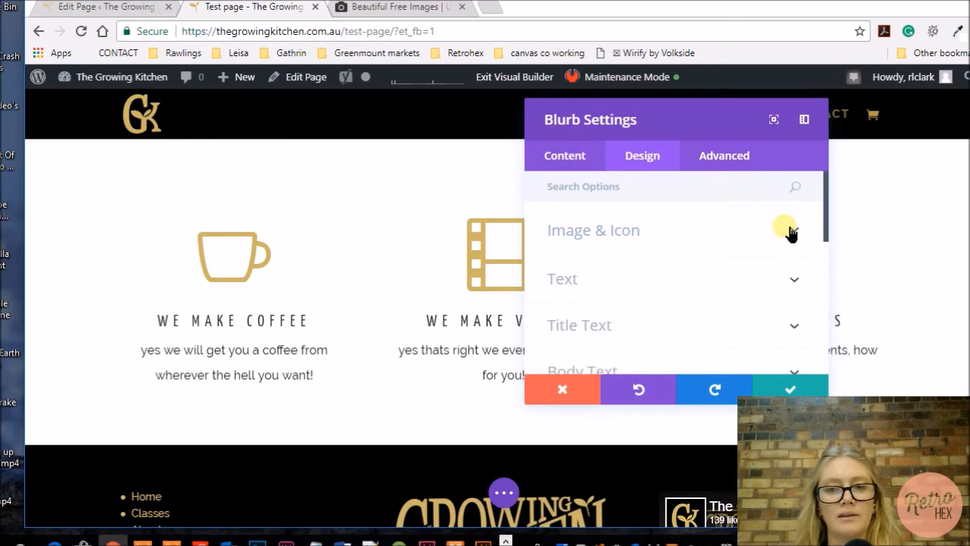
scroll("down", 3)
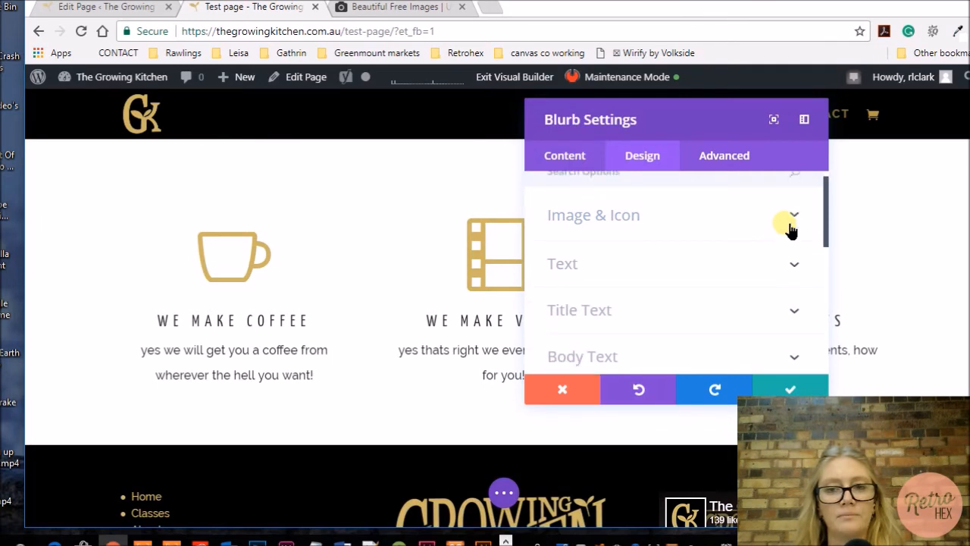
left_click(794, 215)
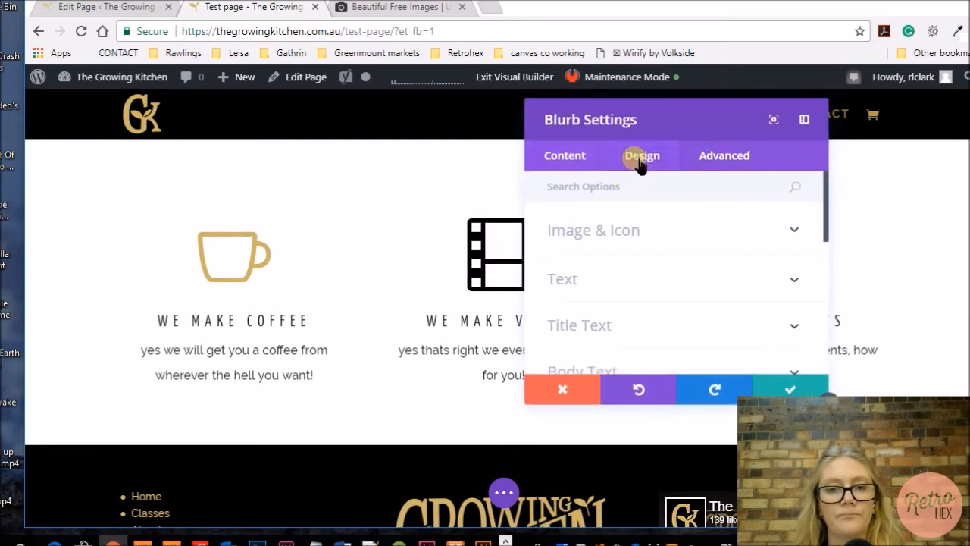
left_click(594, 230)
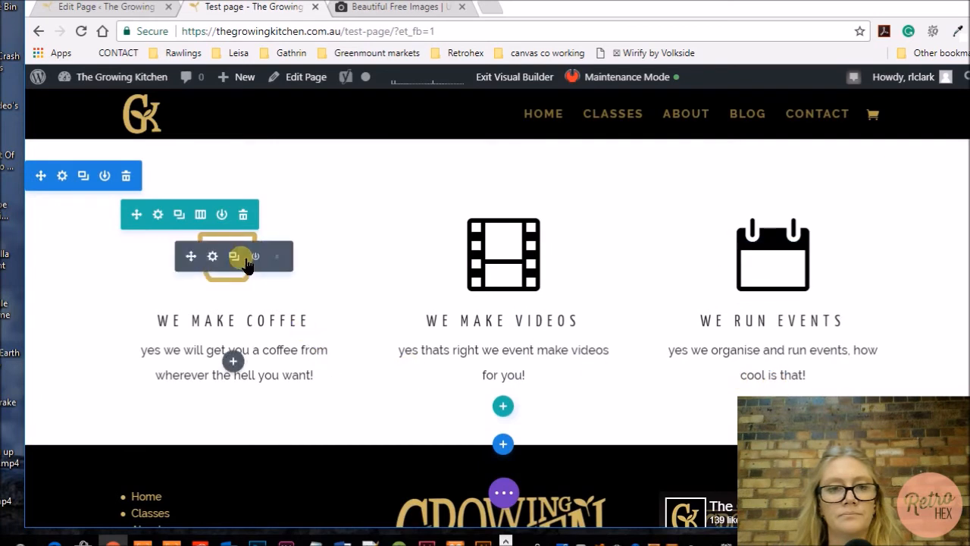
Give the coffee blurb a black icon with Circle Icon enabled and a black circle, and save
left_click(212, 256)
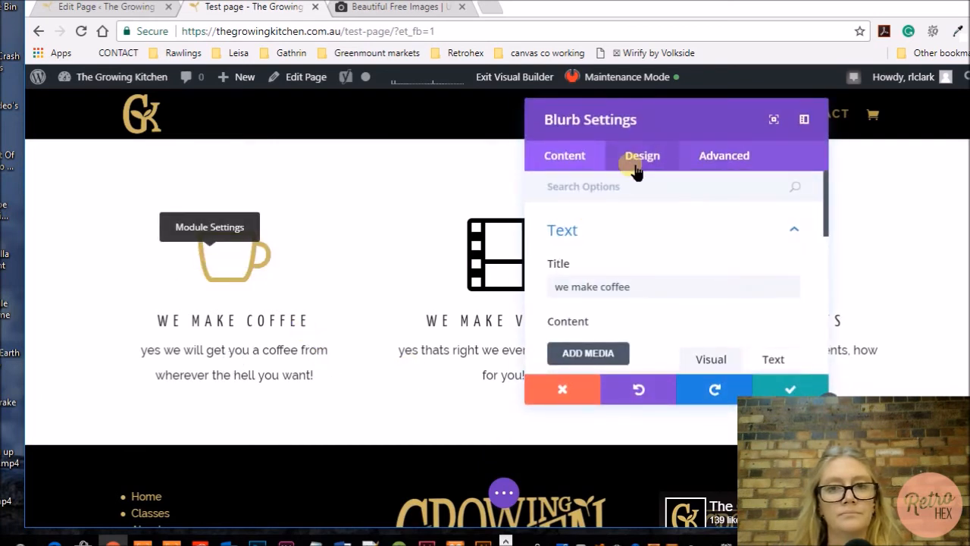
left_click(643, 155)
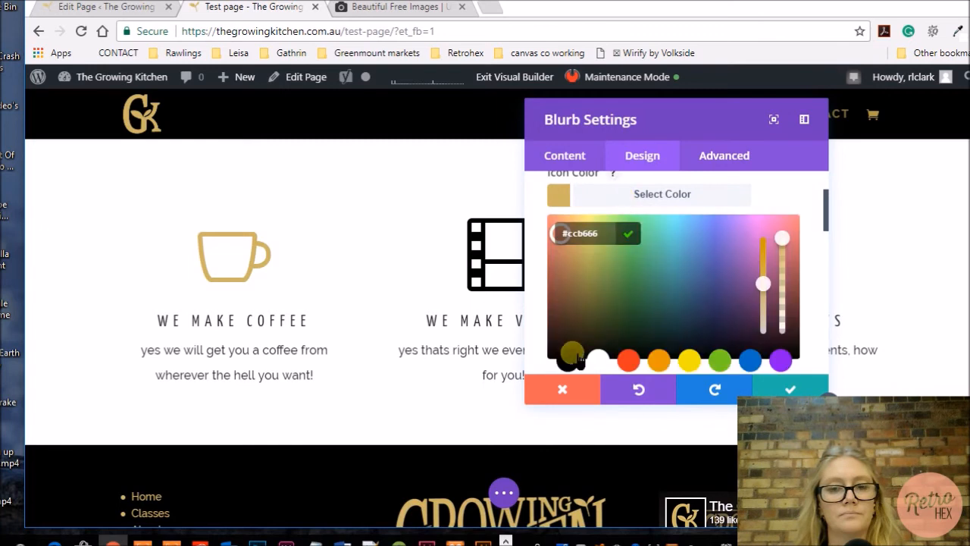
left_click(804, 190)
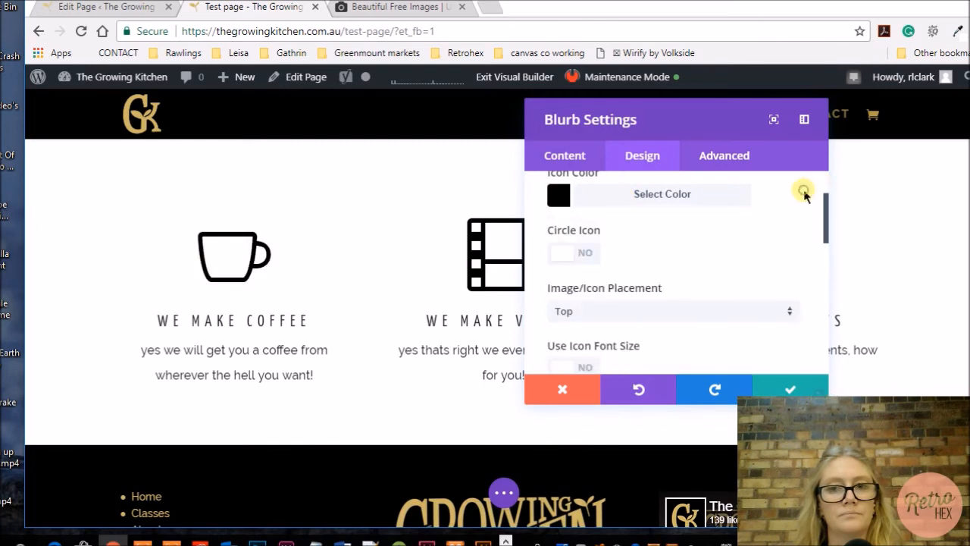
left_click(564, 252)
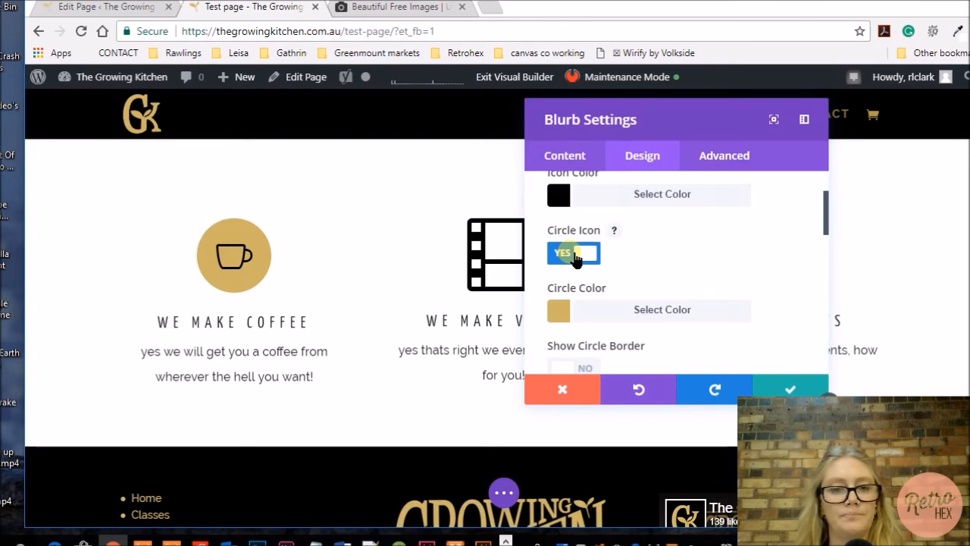
left_click(585, 252)
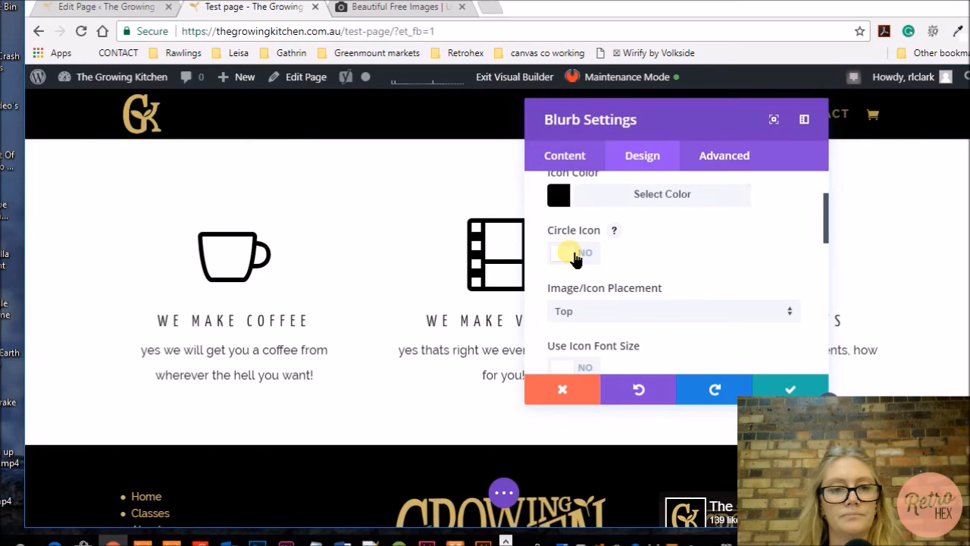
left_click(563, 254)
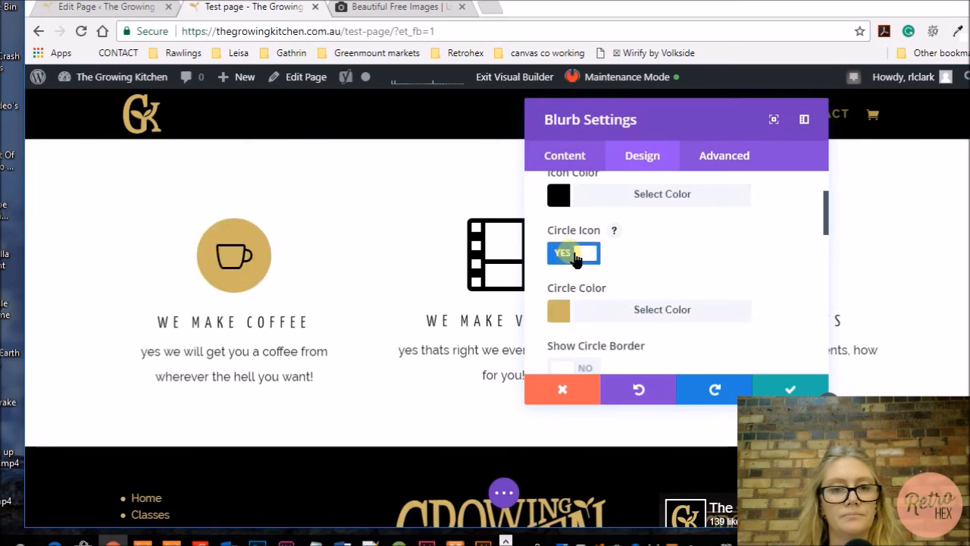
mouse_move(682, 300)
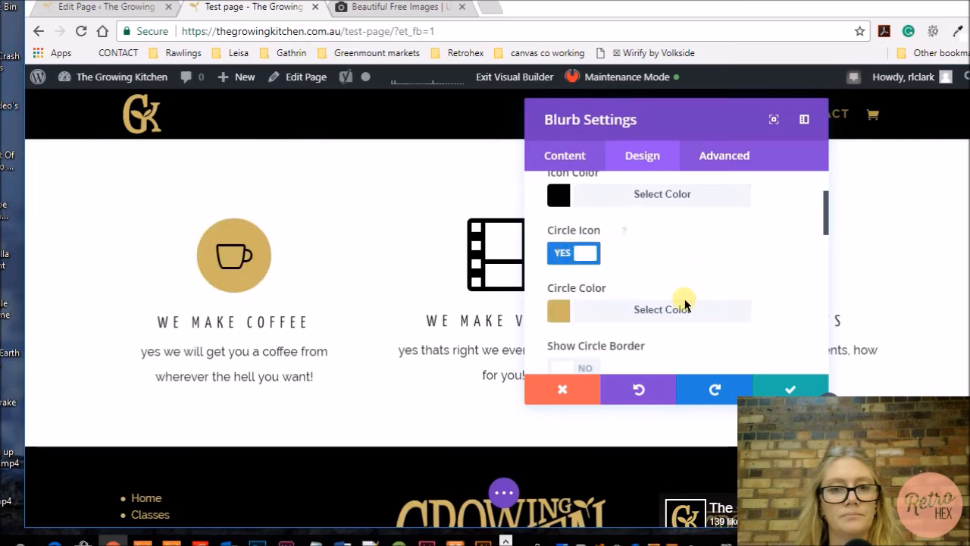
left_click(661, 309)
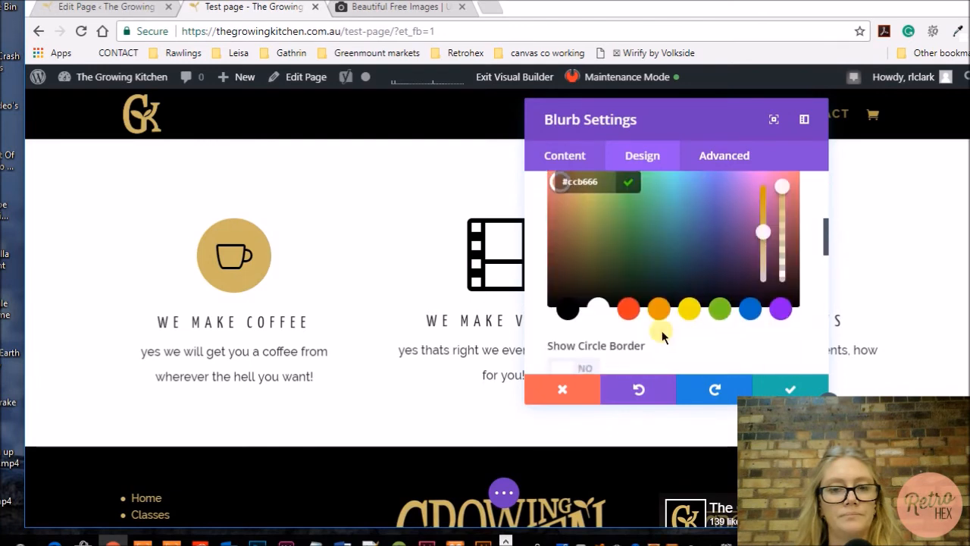
left_click(567, 309)
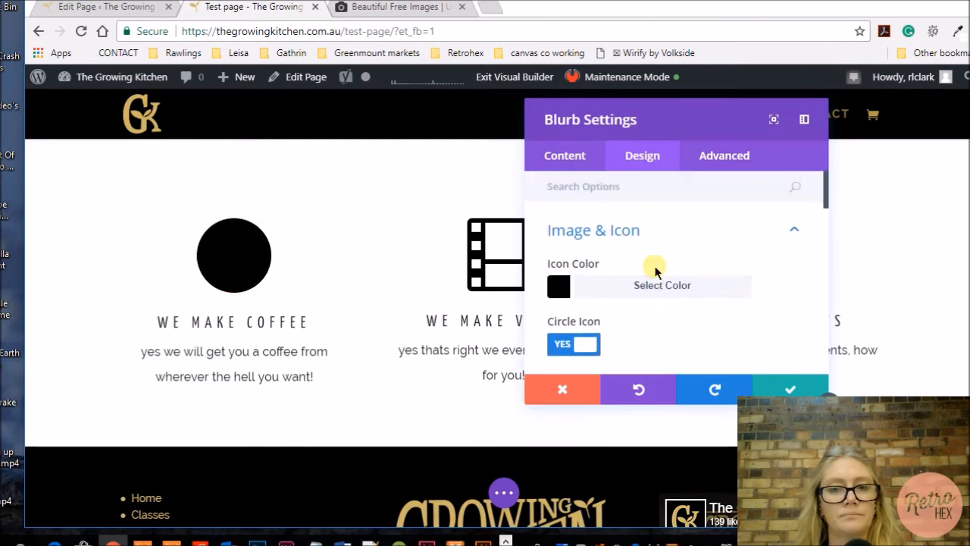
left_click(661, 285)
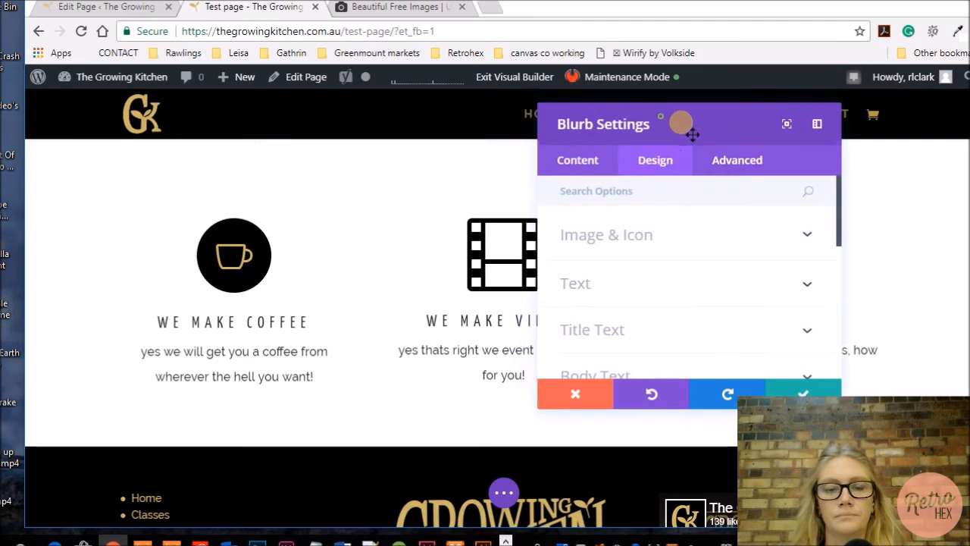
left_click(606, 233)
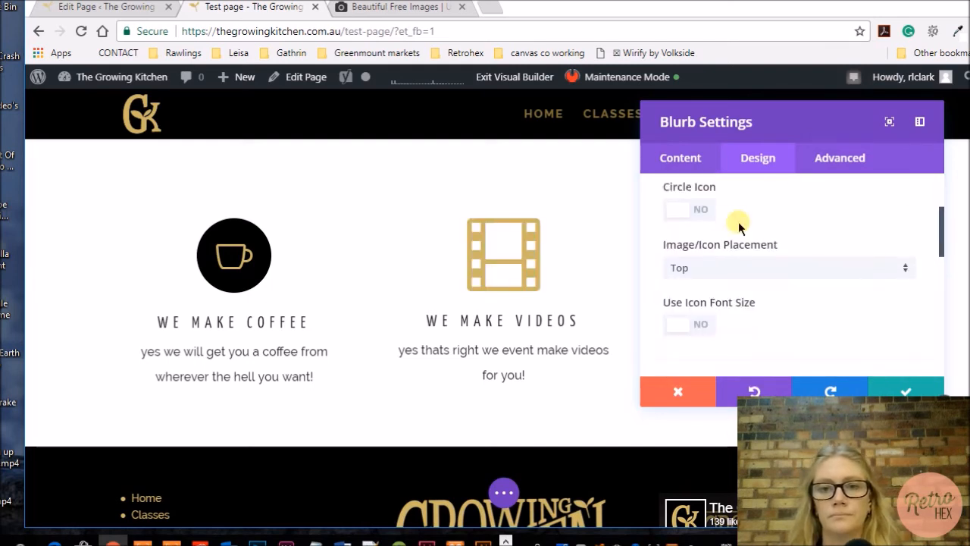
Enable Circle Icon for the film and calendar icons and set the events circle colour
left_click(701, 209)
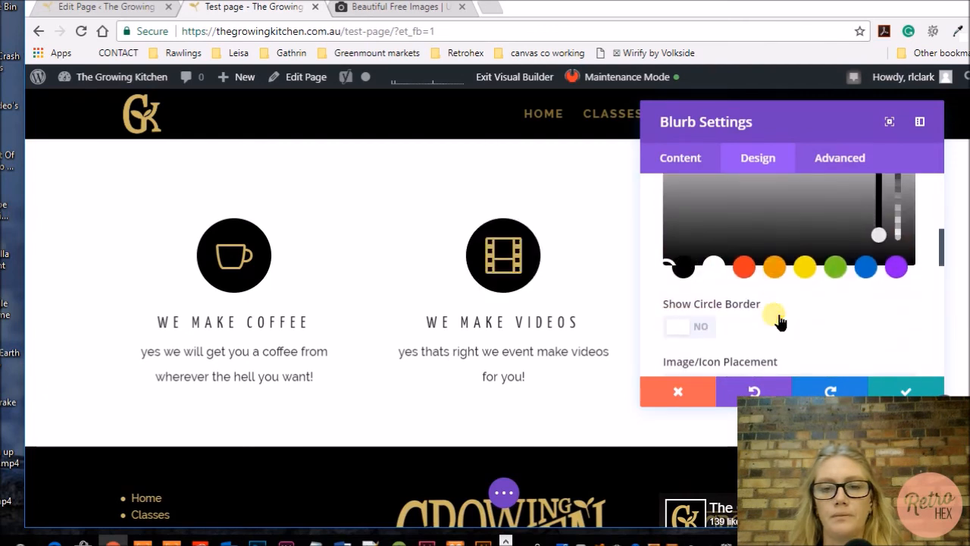
left_click(906, 391)
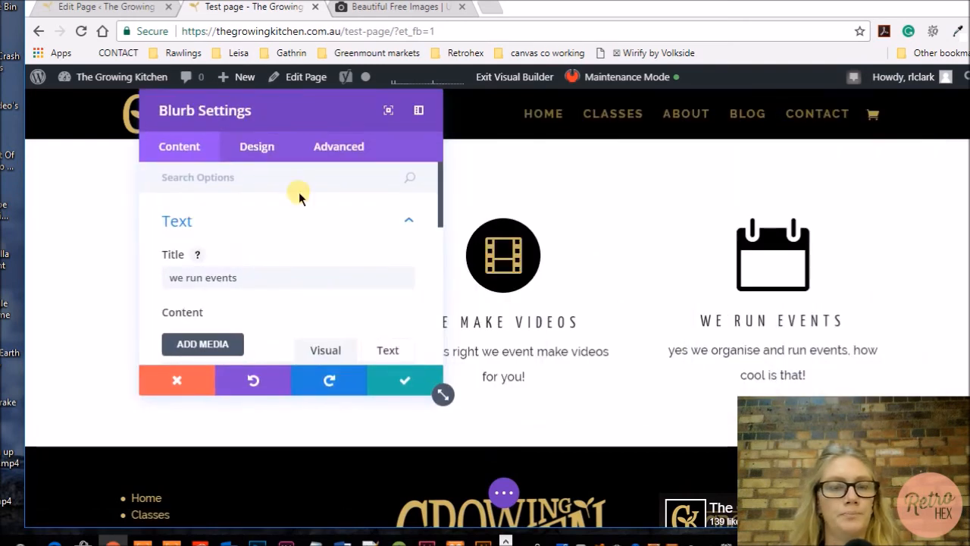
left_click(256, 146)
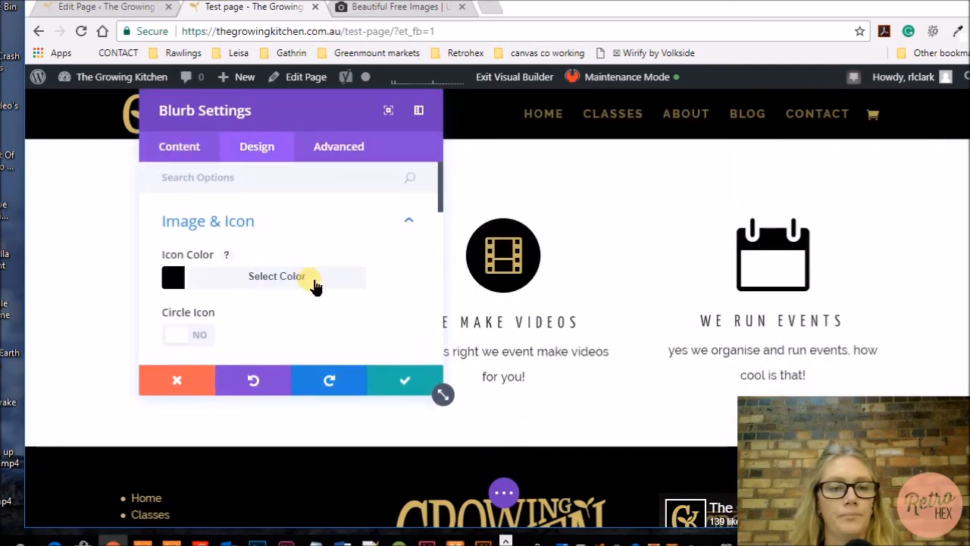
left_click(276, 276)
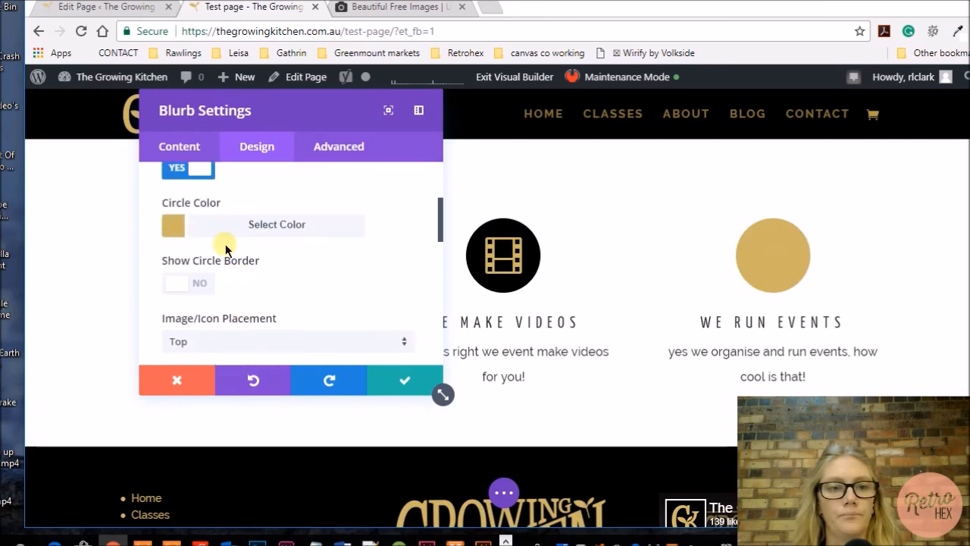
left_click(276, 224)
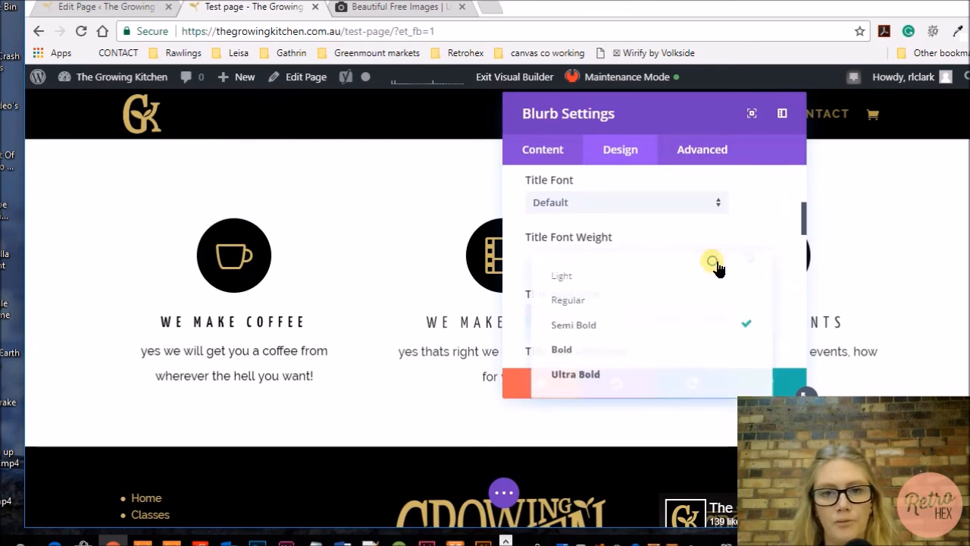
Set the coffee blurb's Title Font Weight to Bold and keep the change
left_click(573, 324)
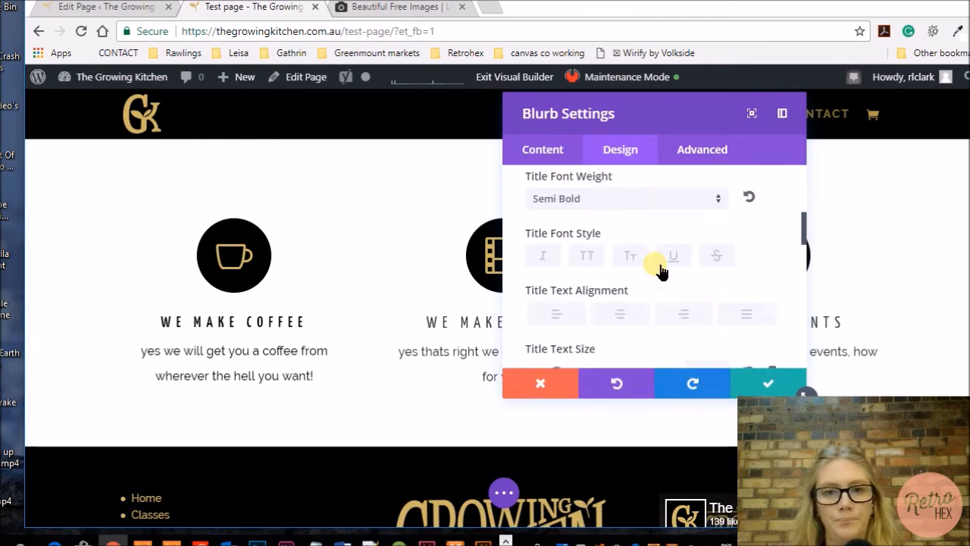
left_click(624, 197)
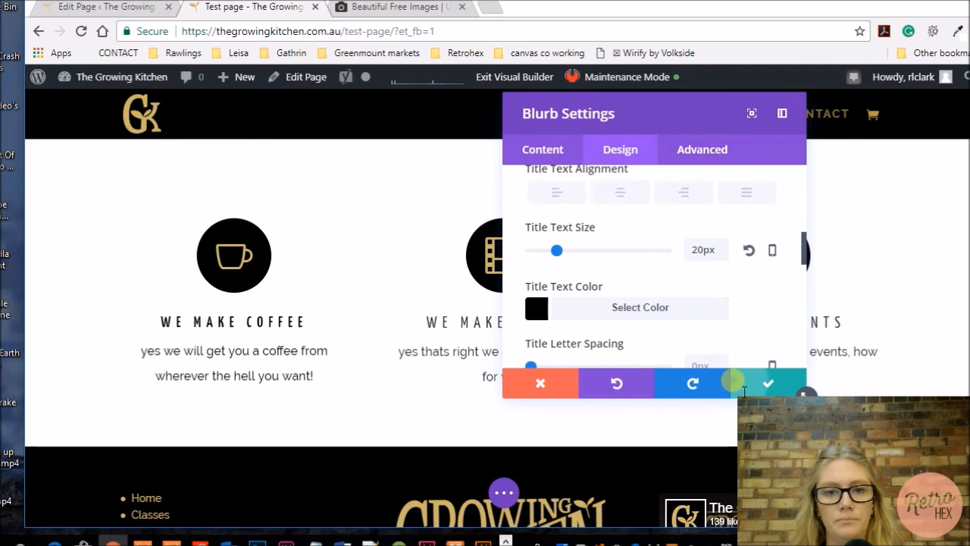
left_click(542, 150)
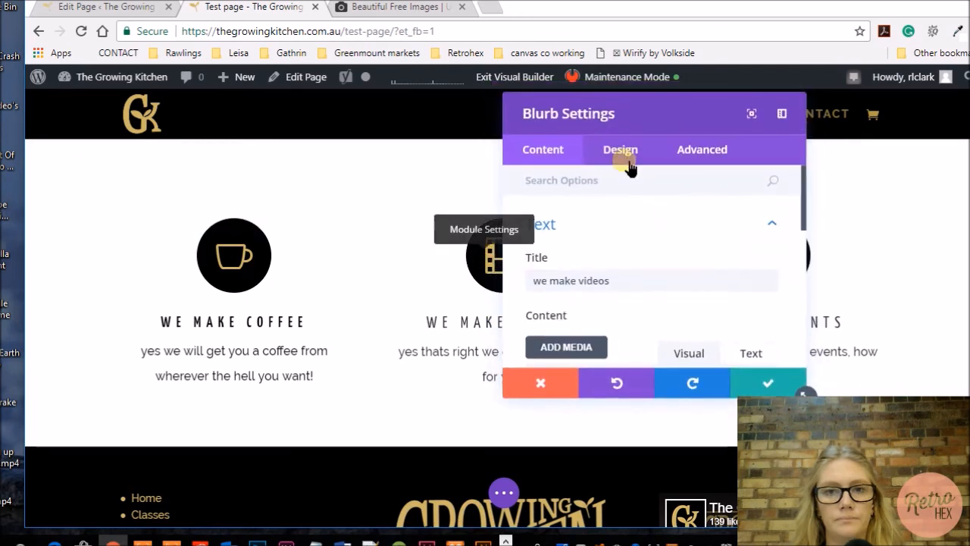
Set the videos blurb's Title Font Weight to Bold and save it
left_click(620, 150)
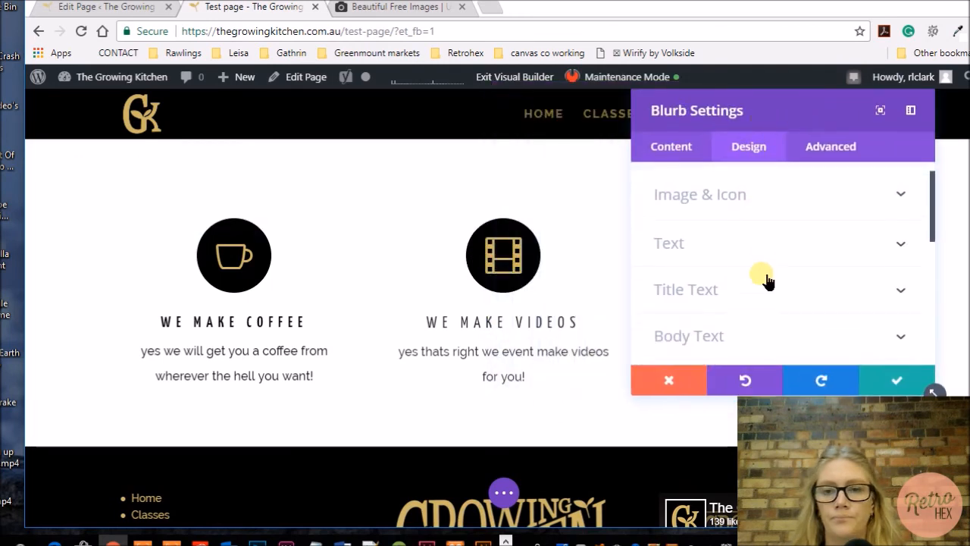
scroll("down", 3)
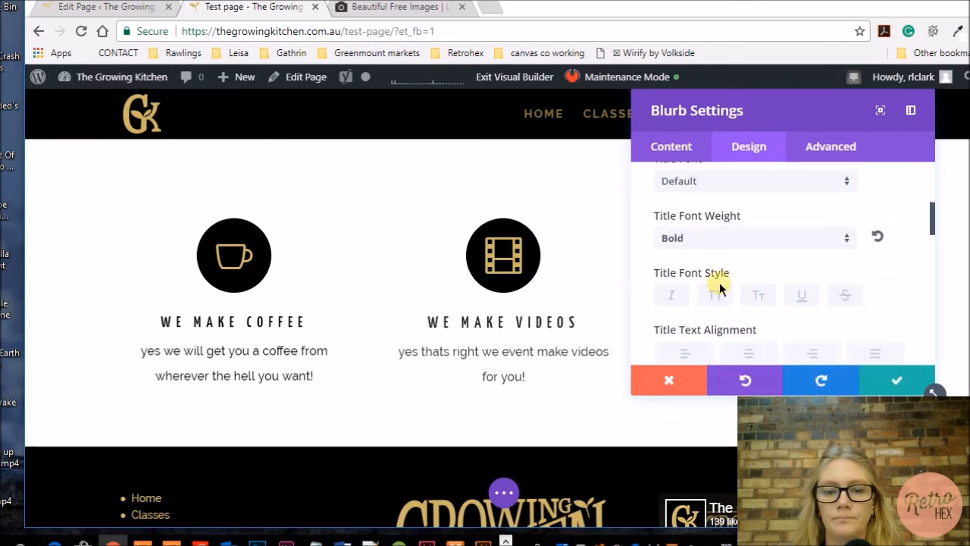
left_click(667, 379)
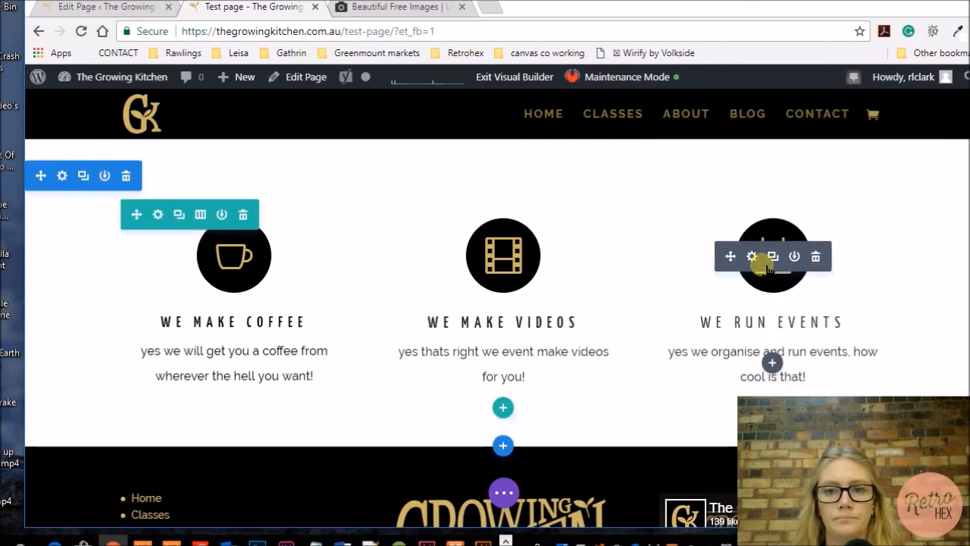
Set the events blurb's Title Font Weight to Bold and save it
left_click(752, 257)
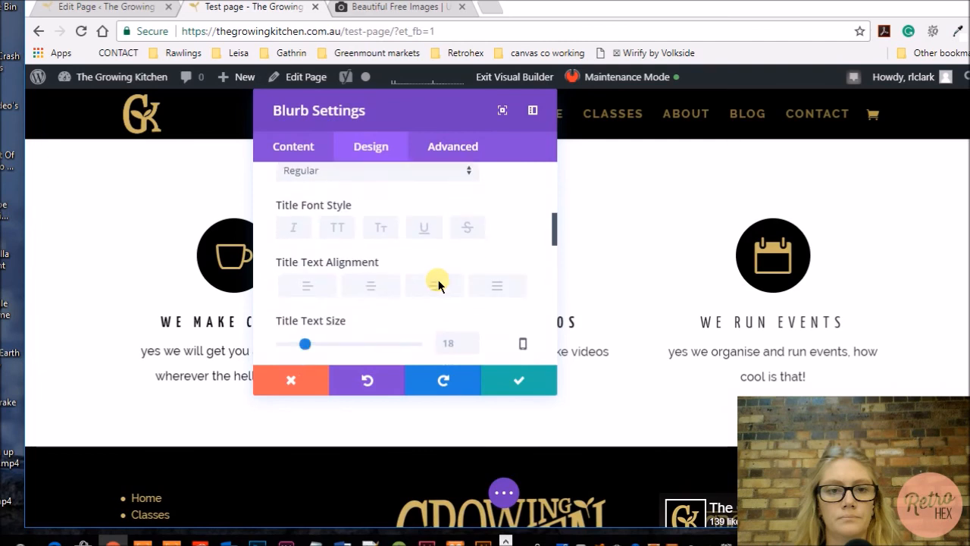
scroll("down", 3)
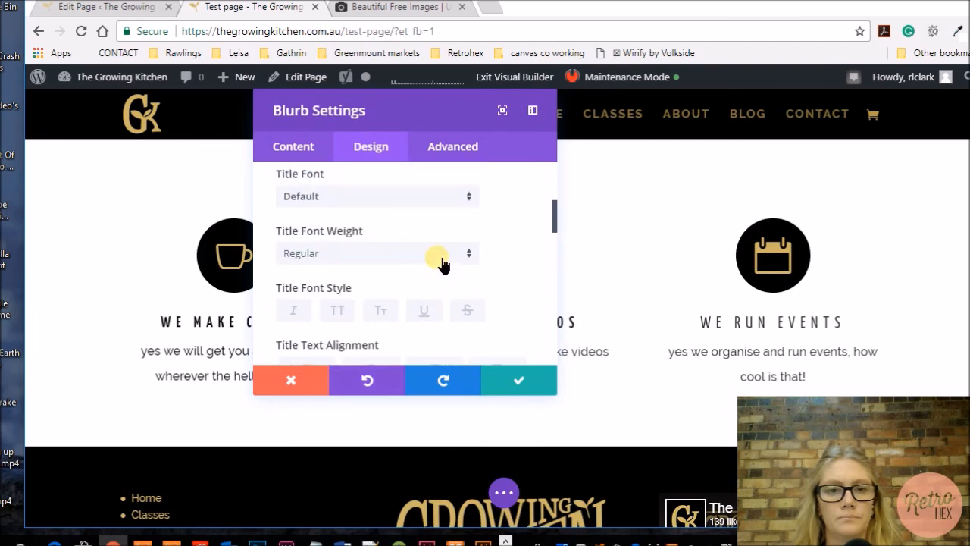
left_click(376, 253)
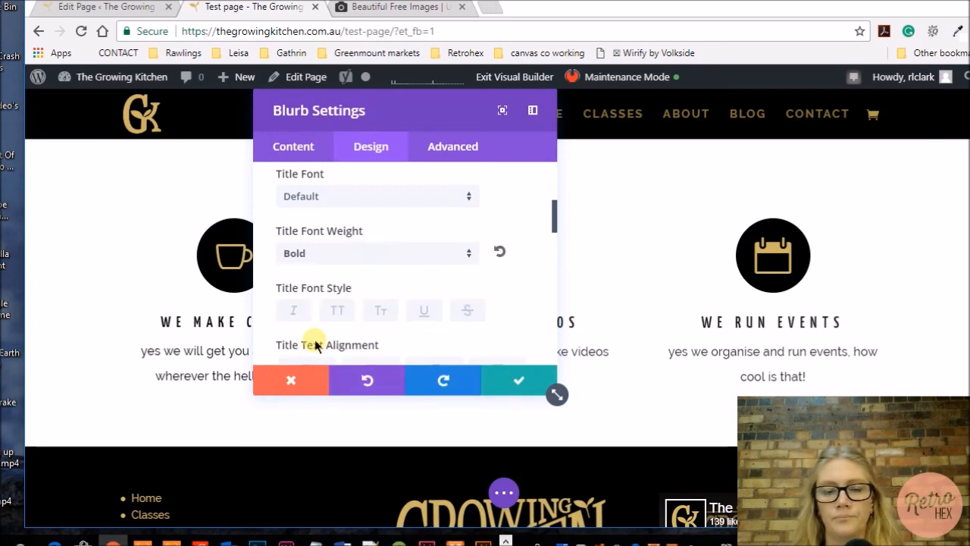
left_click(291, 379)
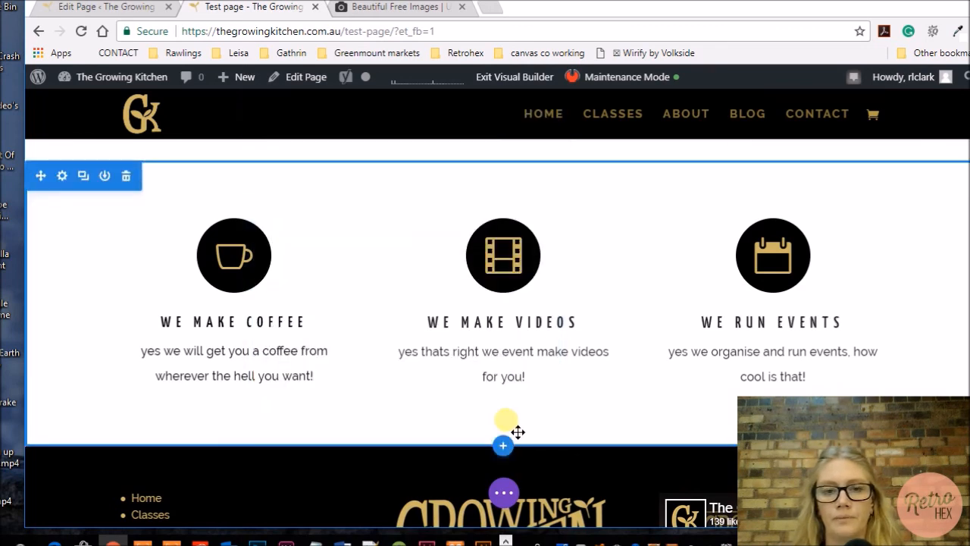